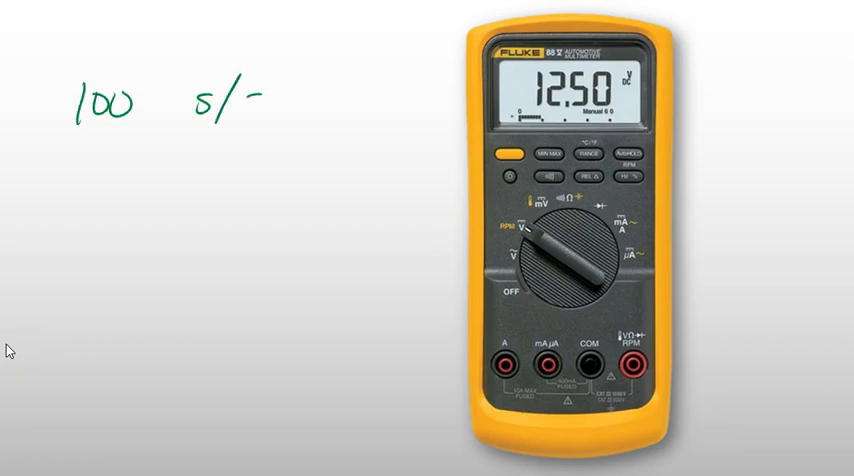
- Write '100 s/s' and '1000 s/s 1k' beside the multimeter on the slide
text(s)
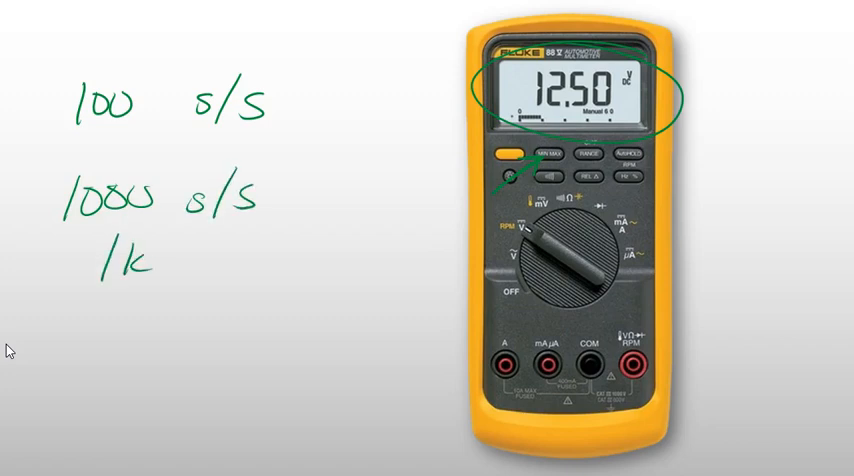
text(s/s)
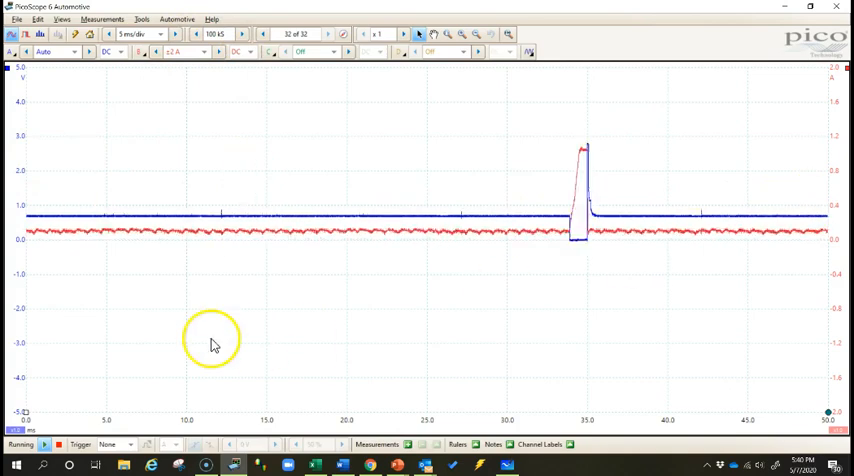
mouse_move(658, 312)
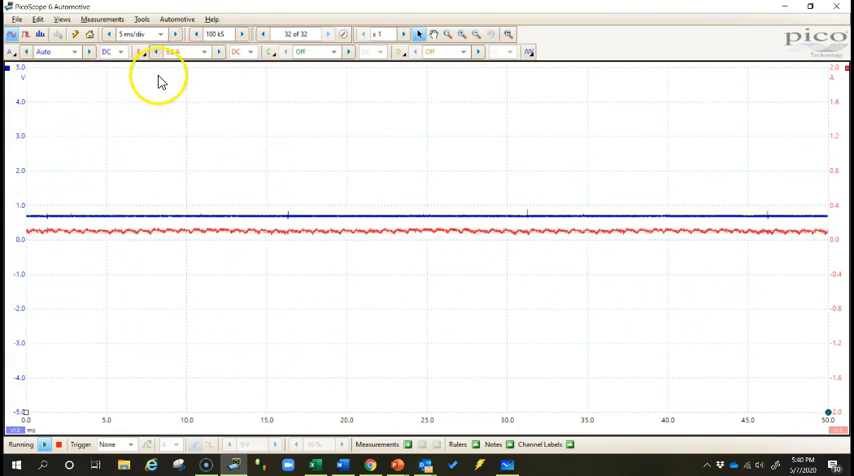
- Change the timebase from 5 ms/div to 200 ms/div
click(160, 33)
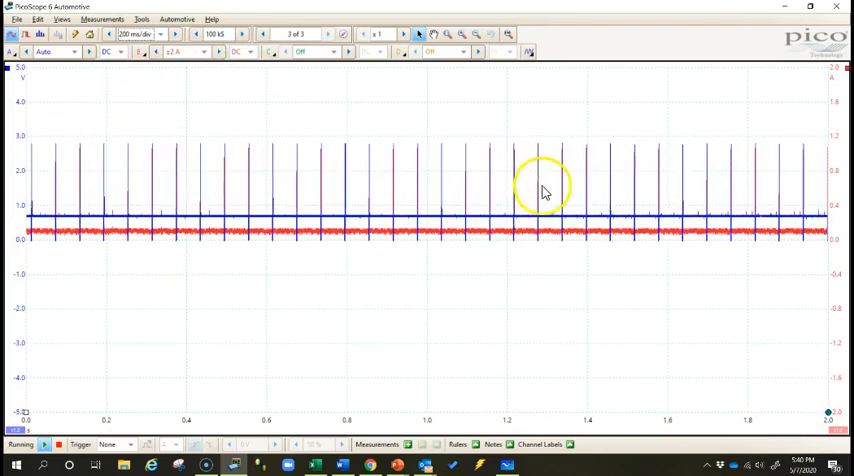
click(328, 34)
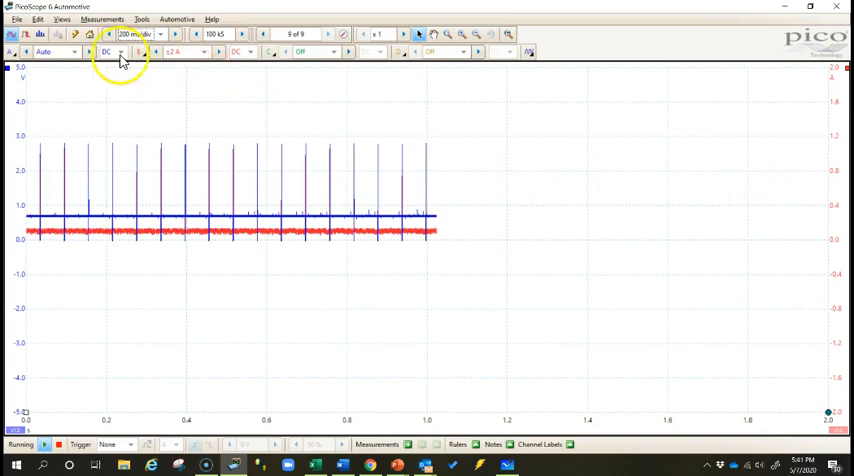
- Show View Properties: 20 µs interval, 50 kS/s rate, 100,000 samples
click(62, 19)
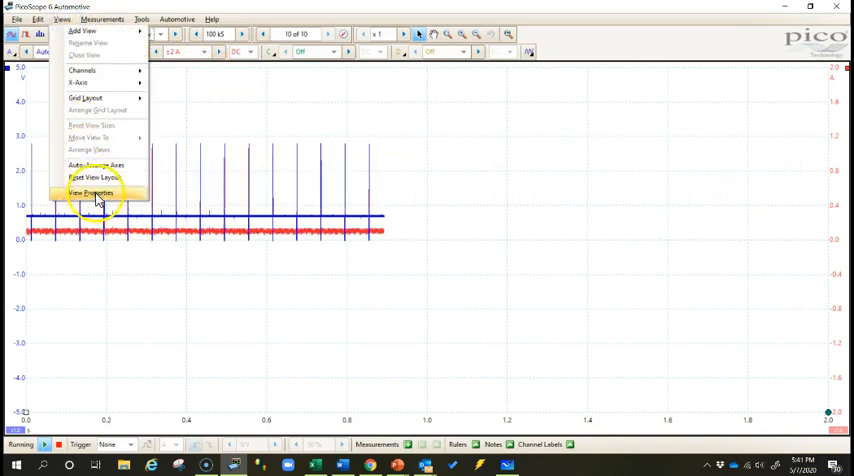
click(91, 192)
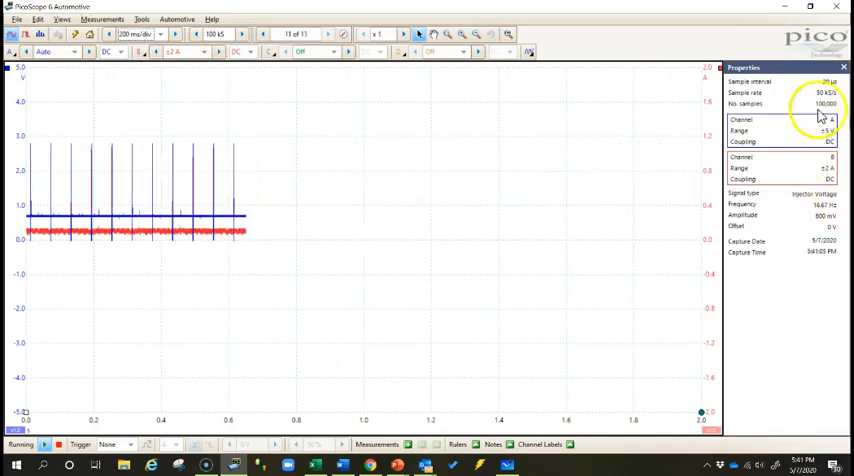
click(328, 34)
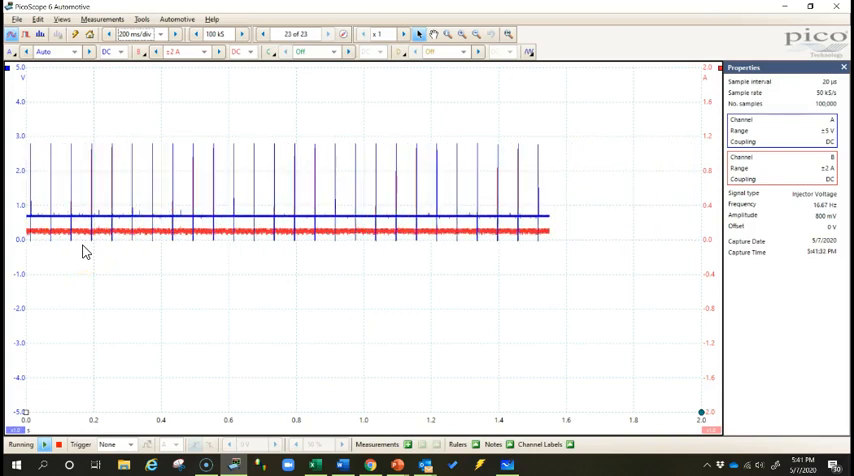
click(328, 34)
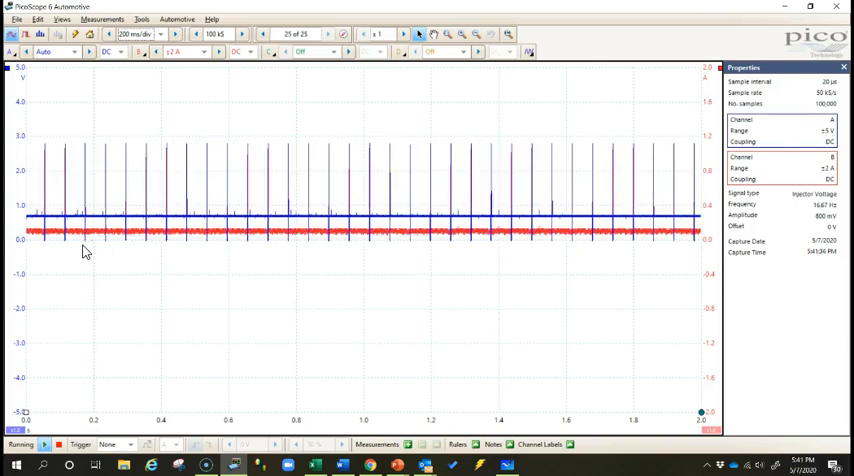
click(346, 34)
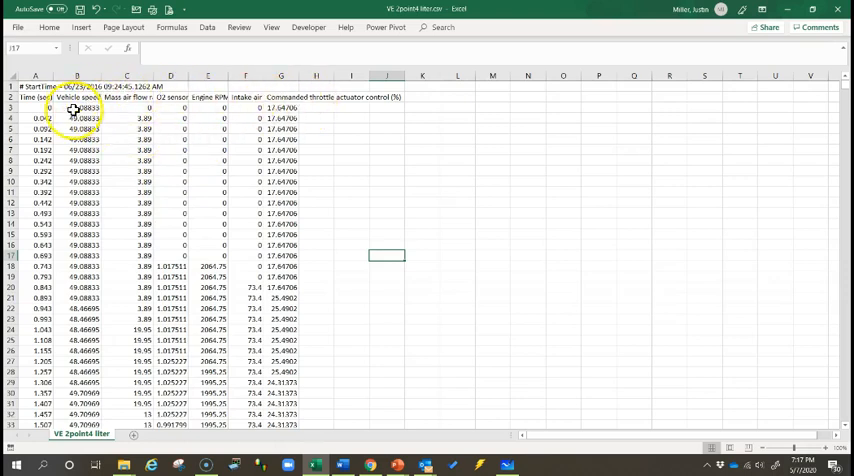
- Select cells B3:G23 so the status bar reports a count of 120
click(171, 108)
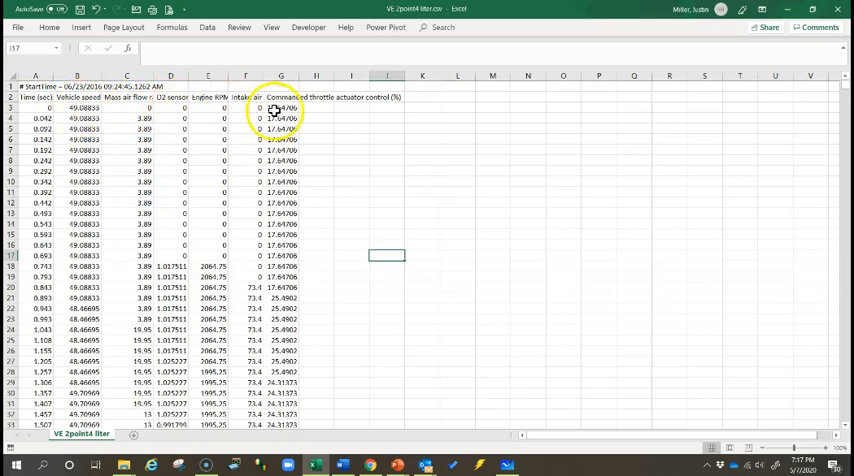
mouse_move(316, 137)
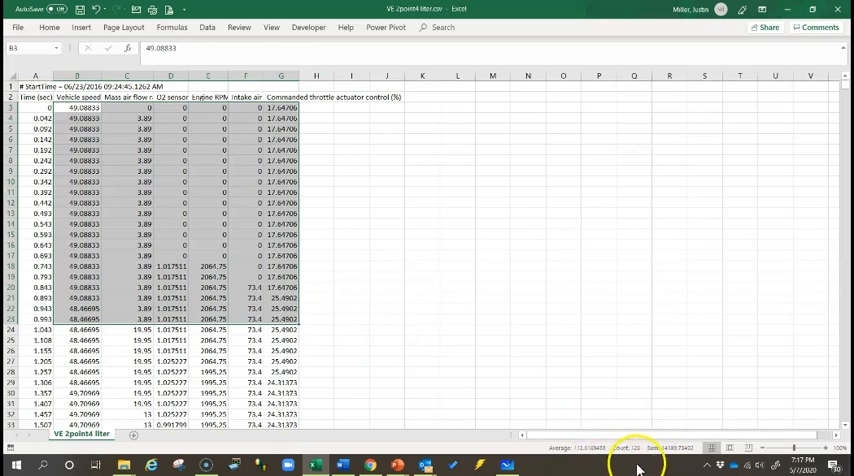
mouse_move(419, 274)
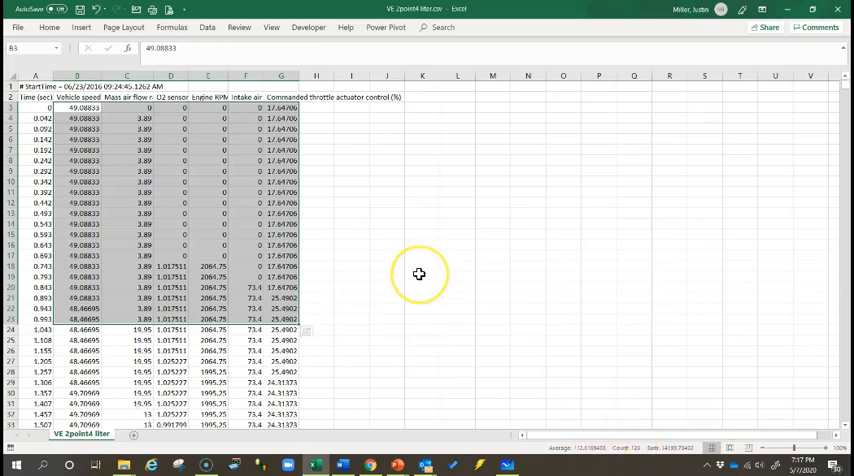
mouse_move(419, 274)
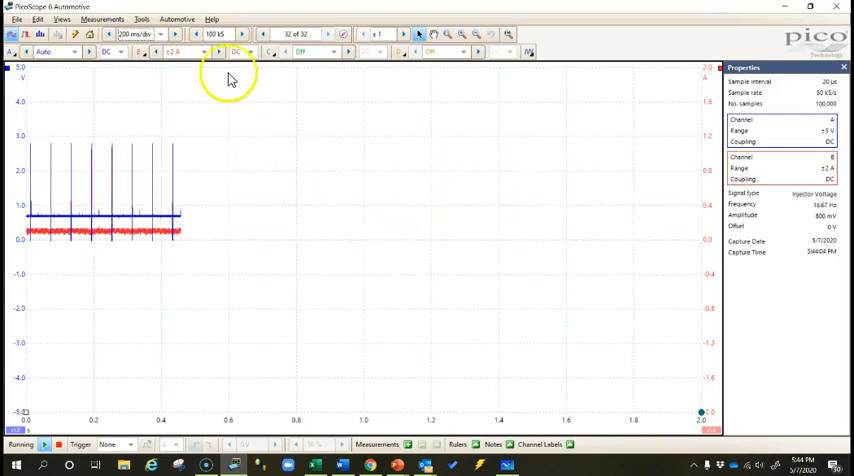
mouse_move(244, 34)
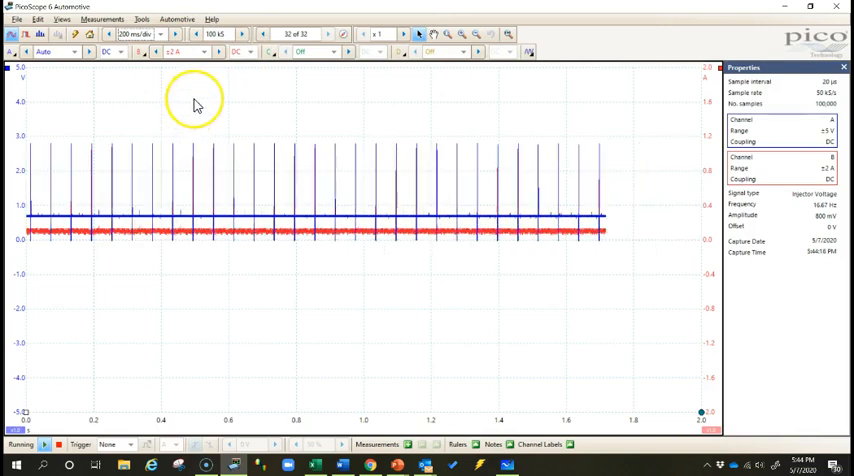
mouse_move(135, 105)
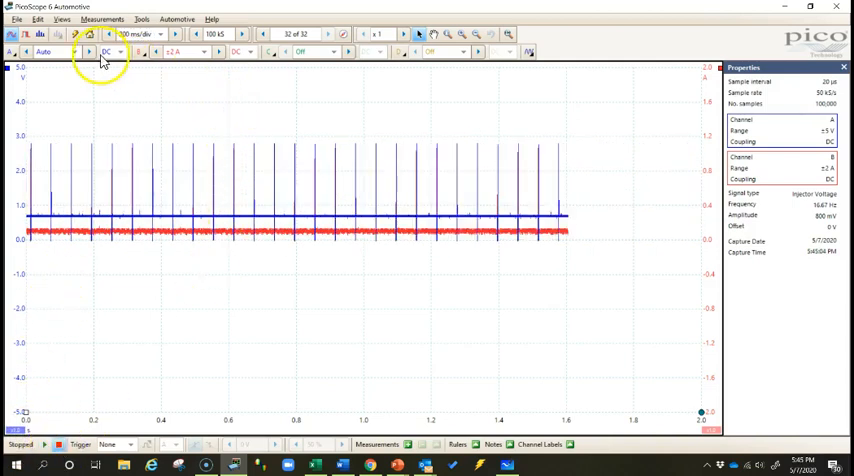
- Box-zoom onto a single injector pulse
drag(230, 133, 243, 263)
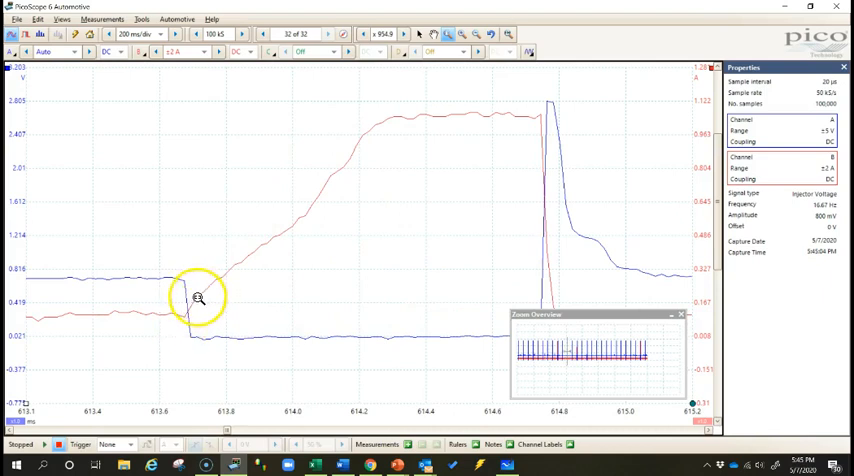
mouse_move(214, 283)
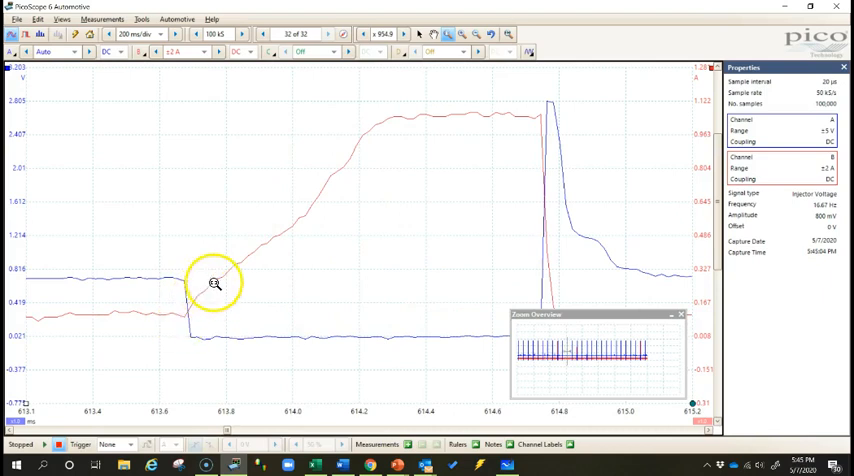
mouse_move(236, 265)
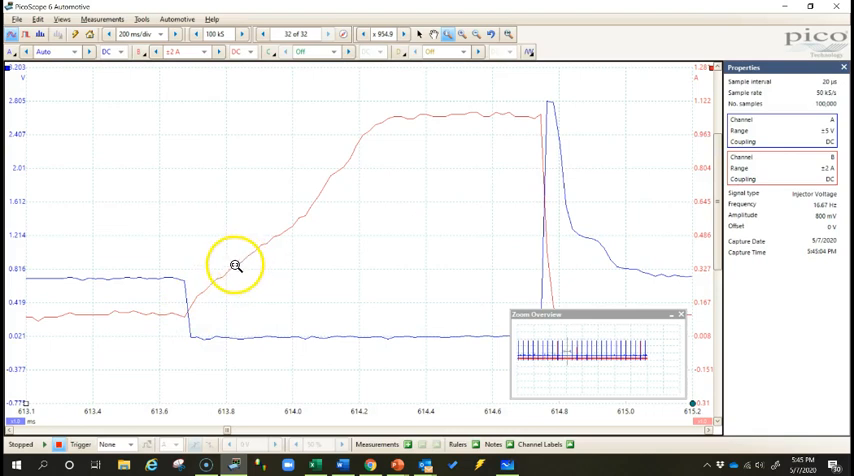
mouse_move(280, 237)
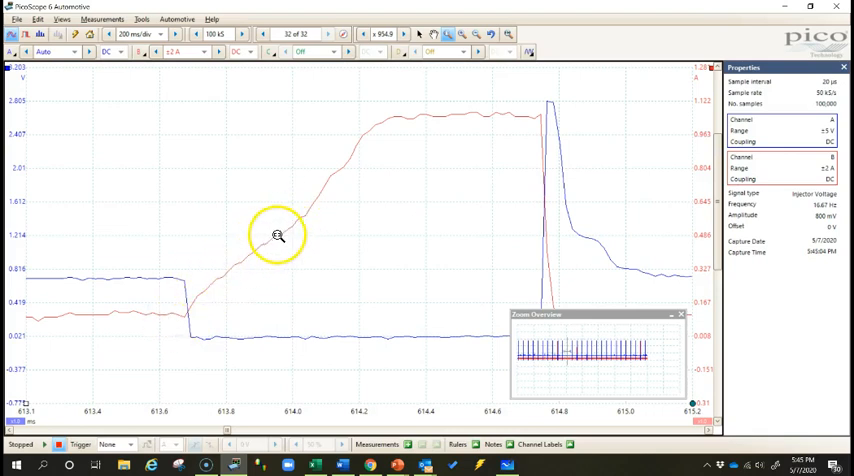
mouse_move(408, 137)
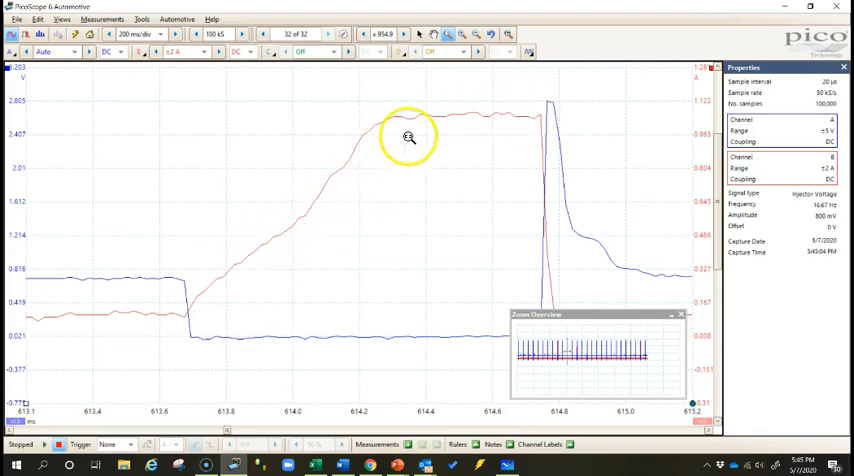
mouse_move(236, 193)
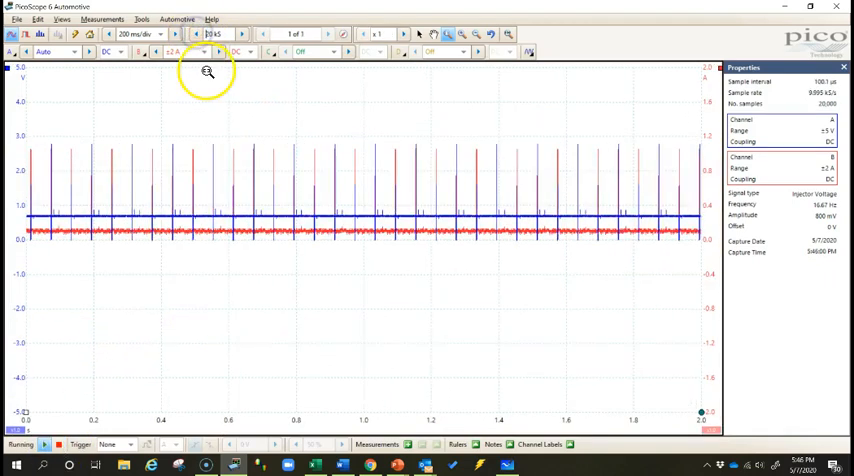
- Set the capture size to 1 MS samples instead of 20 kS
click(328, 33)
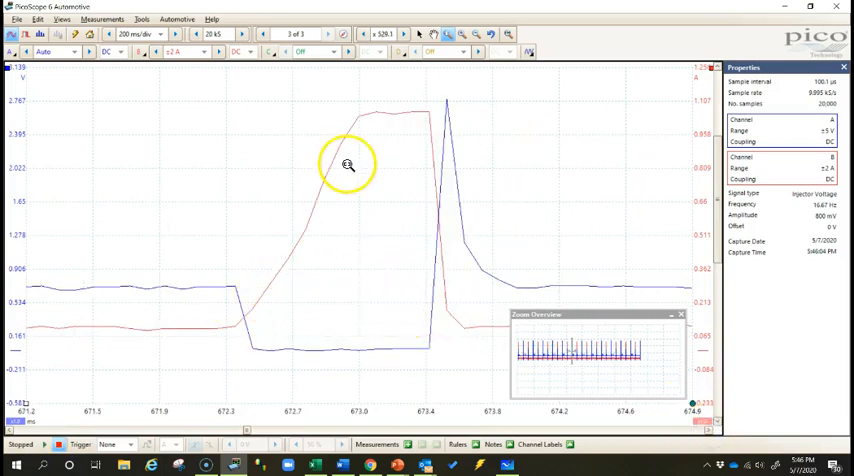
mouse_move(383, 113)
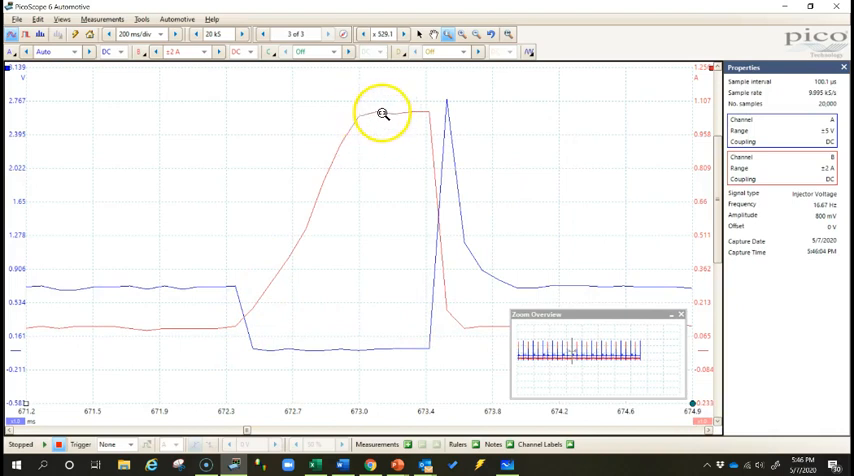
mouse_move(427, 313)
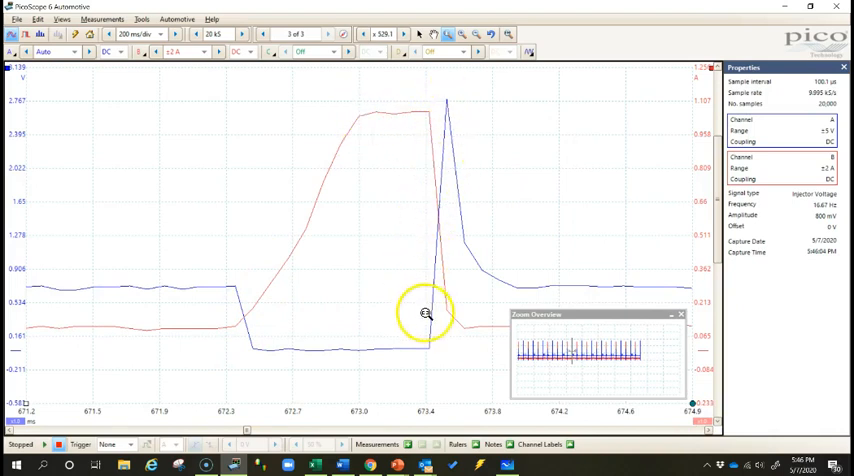
mouse_move(458, 163)
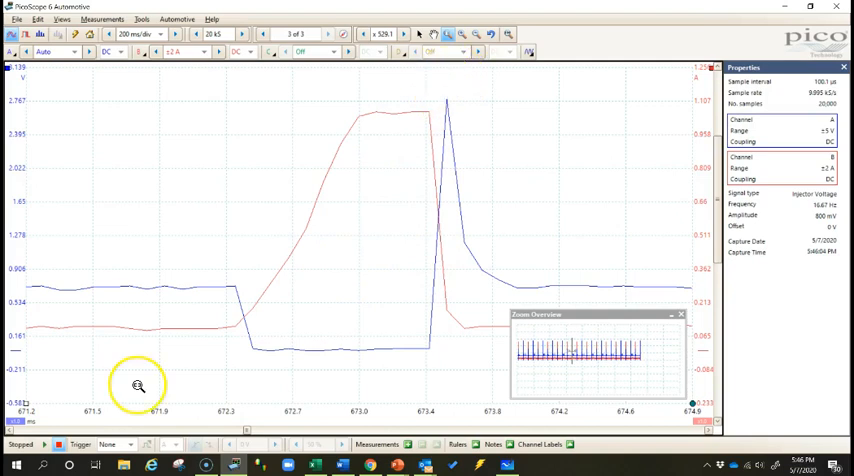
mouse_move(137, 318)
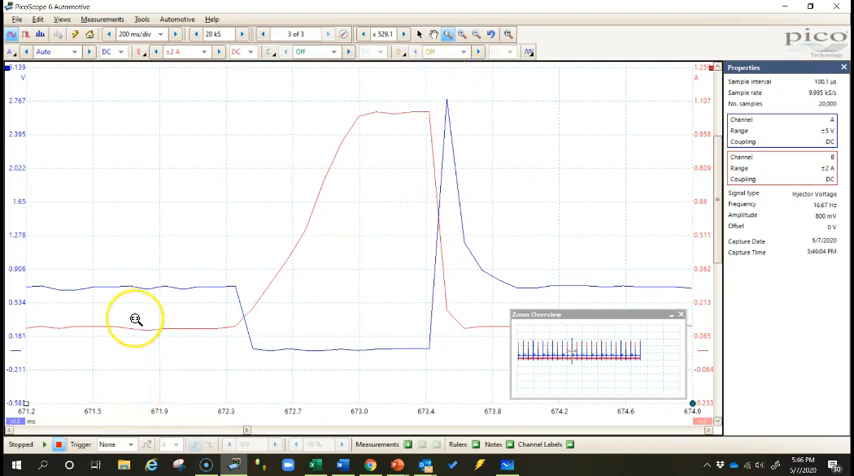
click(245, 34)
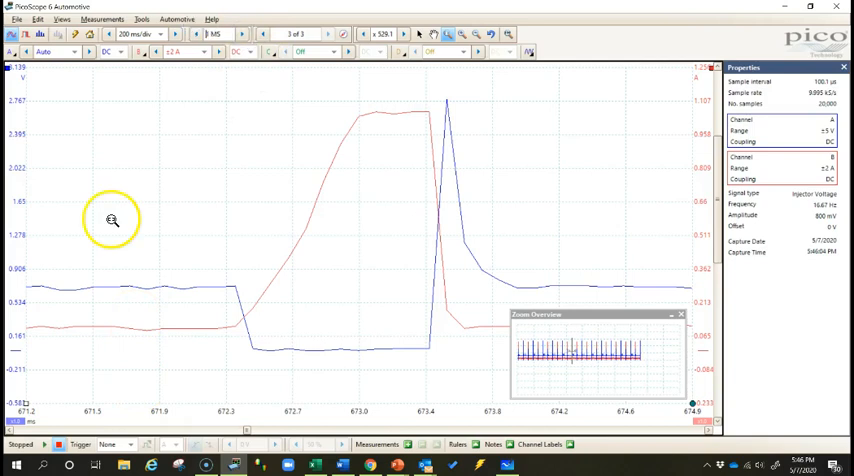
mouse_move(670, 308)
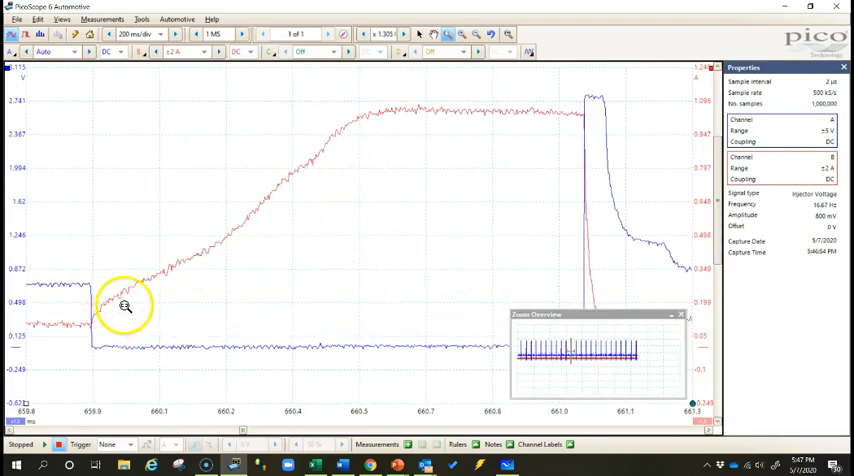
mouse_move(161, 280)
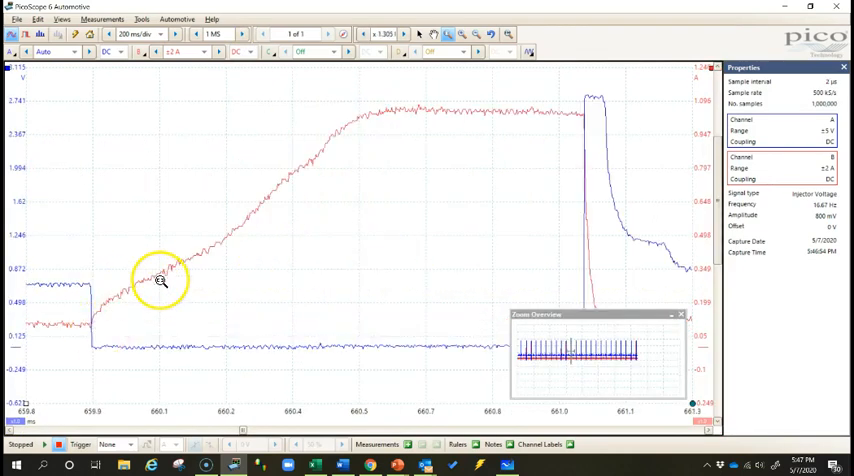
mouse_move(547, 108)
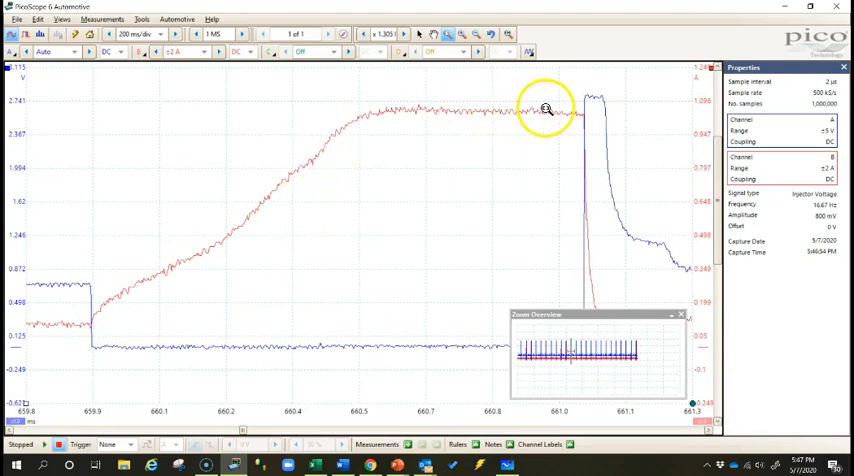
mouse_move(80, 307)
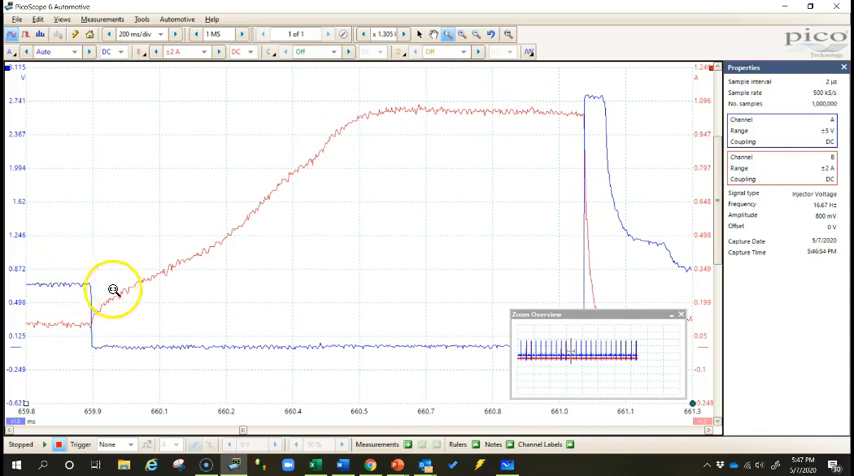
mouse_move(132, 271)
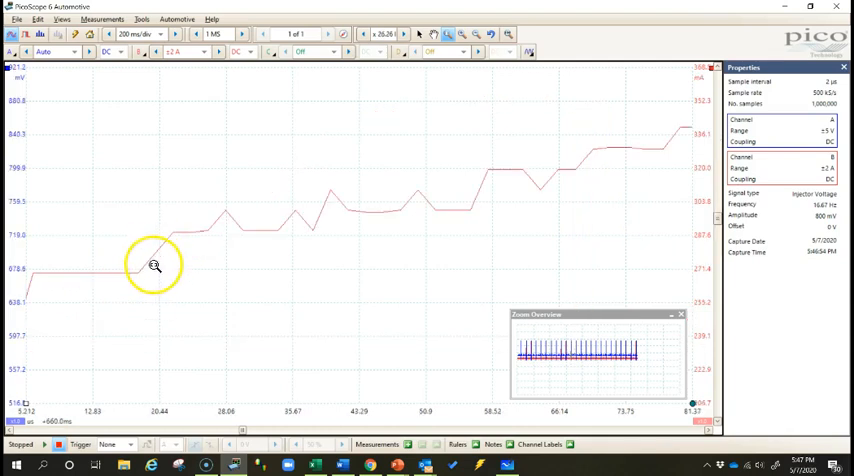
mouse_move(322, 258)
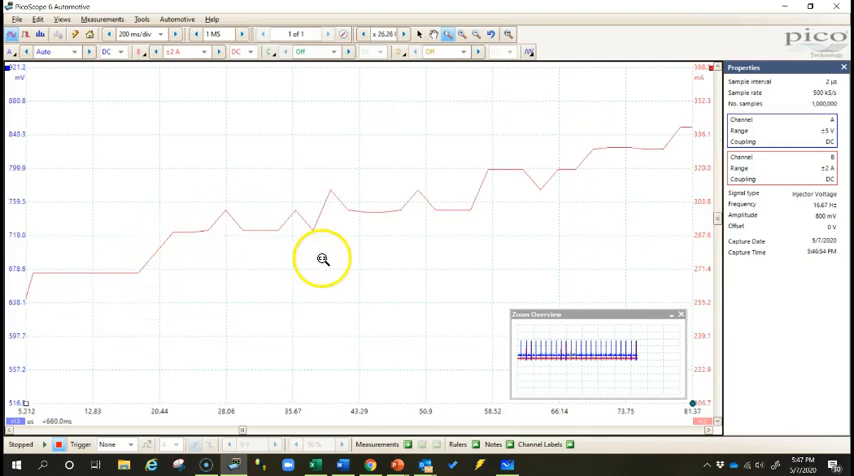
mouse_move(323, 259)
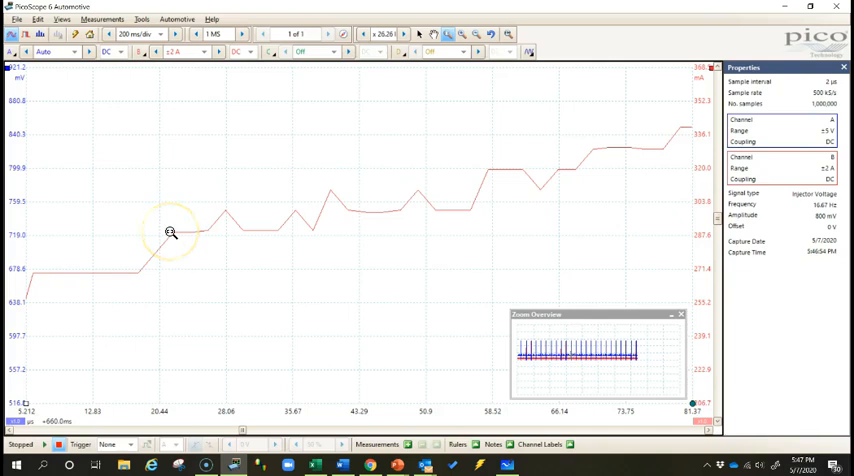
mouse_move(171, 232)
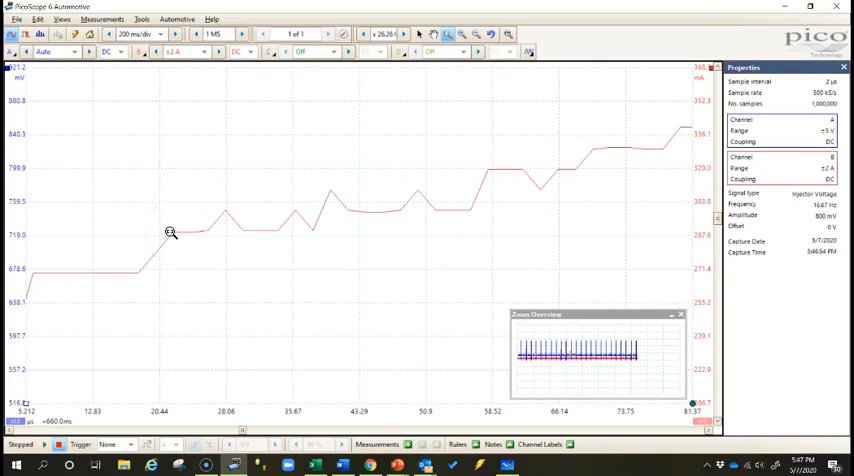
mouse_move(137, 275)
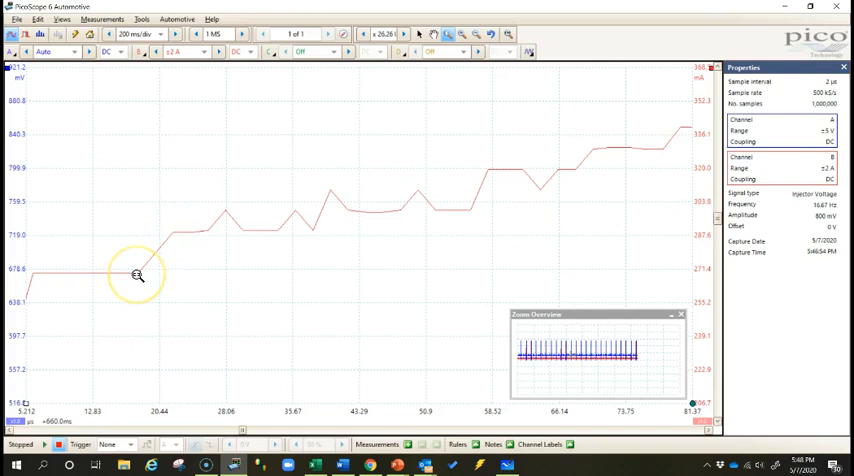
mouse_move(137, 275)
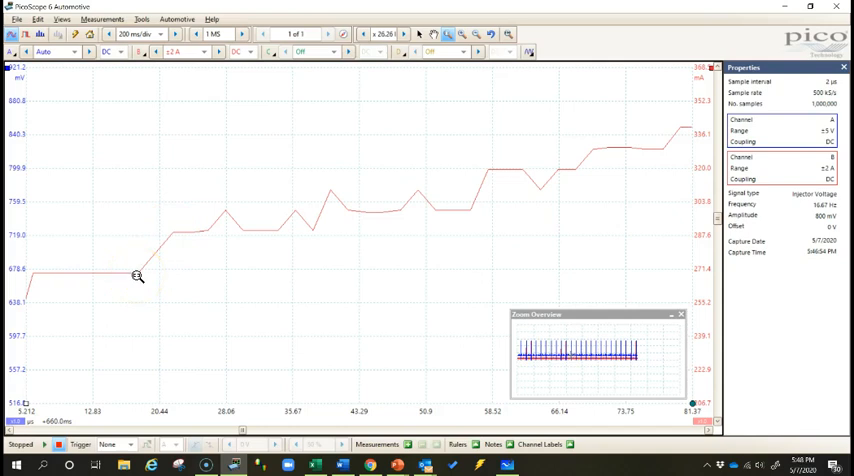
mouse_move(183, 231)
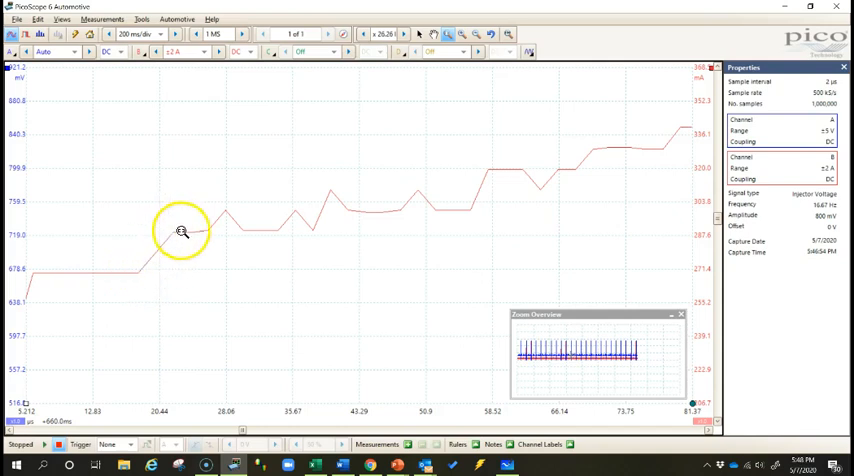
mouse_move(356, 218)
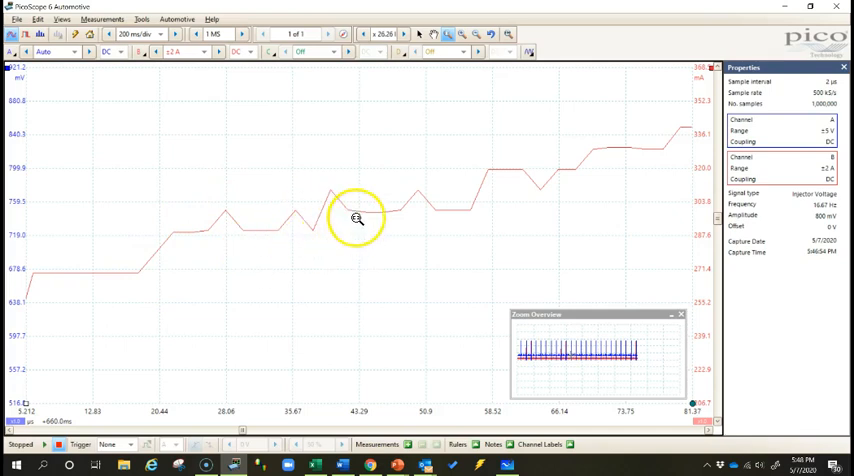
mouse_move(278, 146)
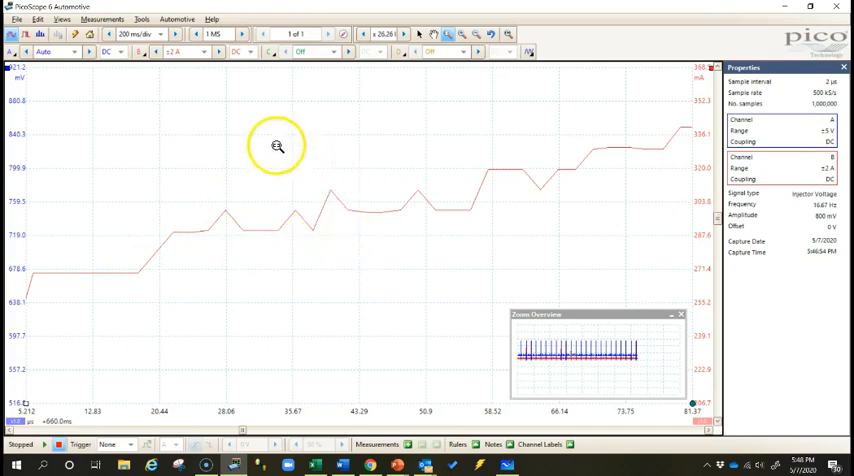
mouse_move(298, 152)
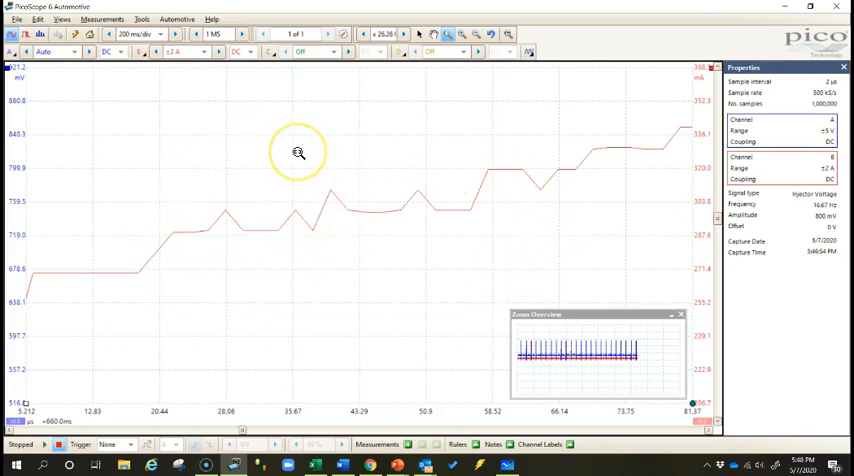
mouse_move(241, 261)
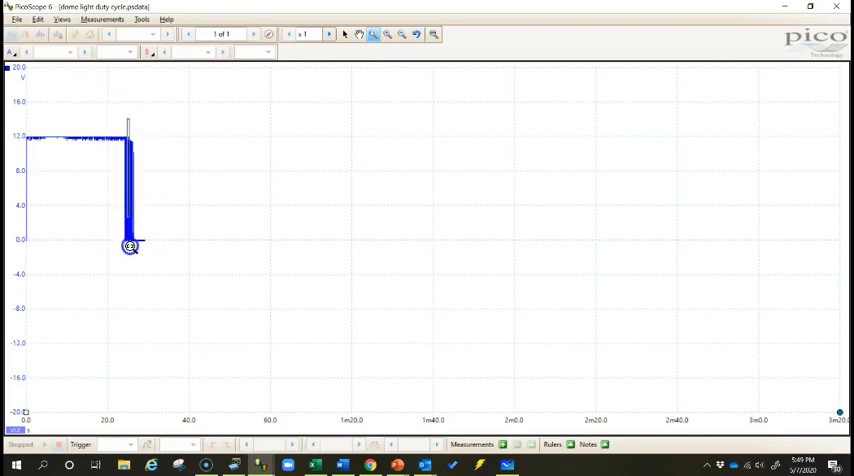
- Zoom into the dome light waveform's falling edge to reveal its switching pulses
click(250, 249)
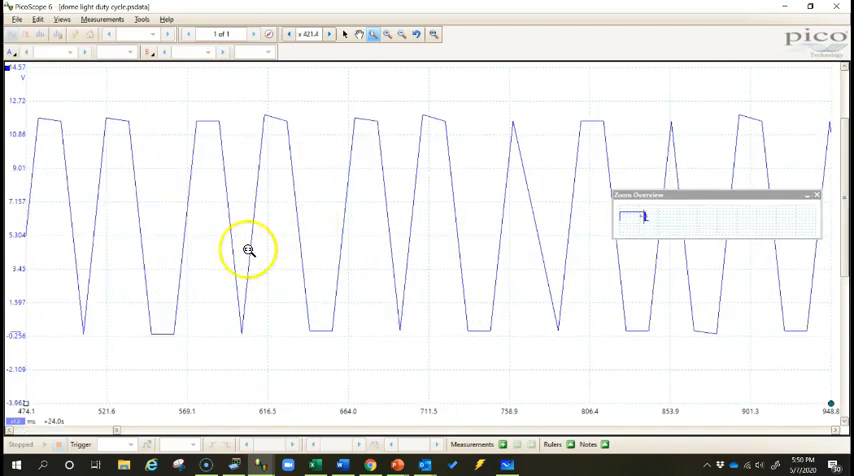
mouse_move(180, 277)
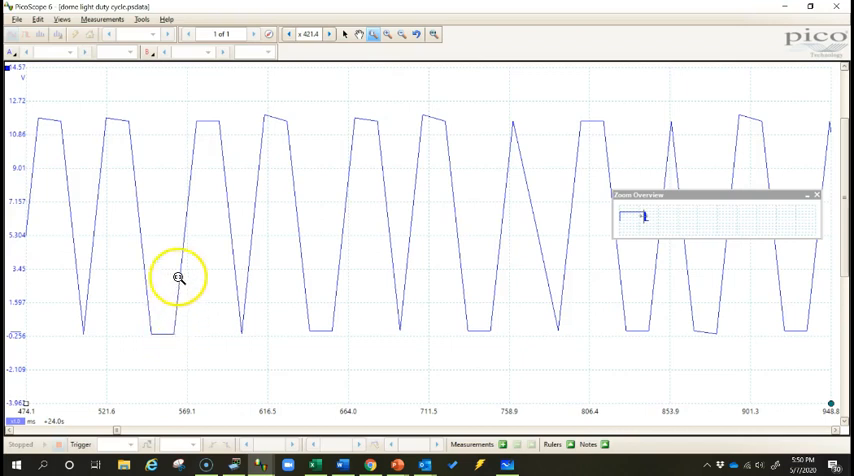
mouse_move(238, 130)
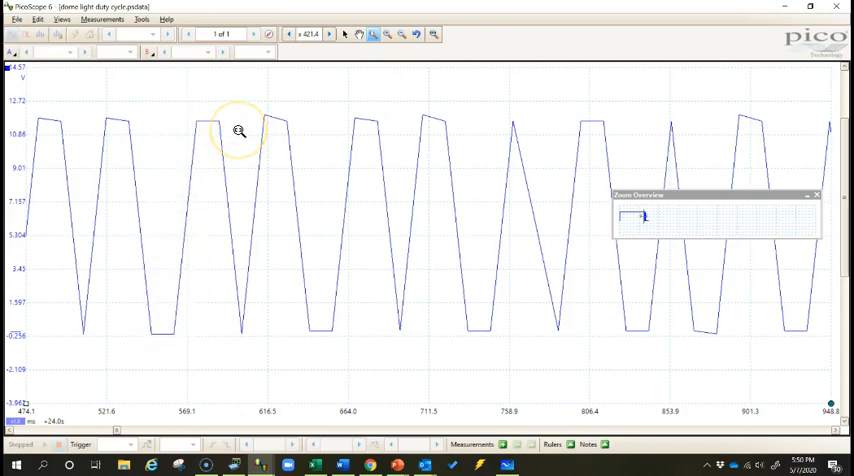
mouse_move(175, 333)
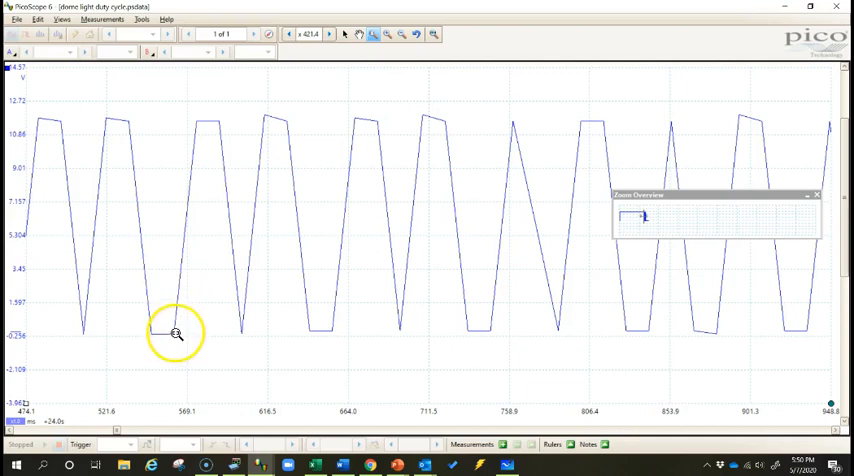
mouse_move(198, 170)
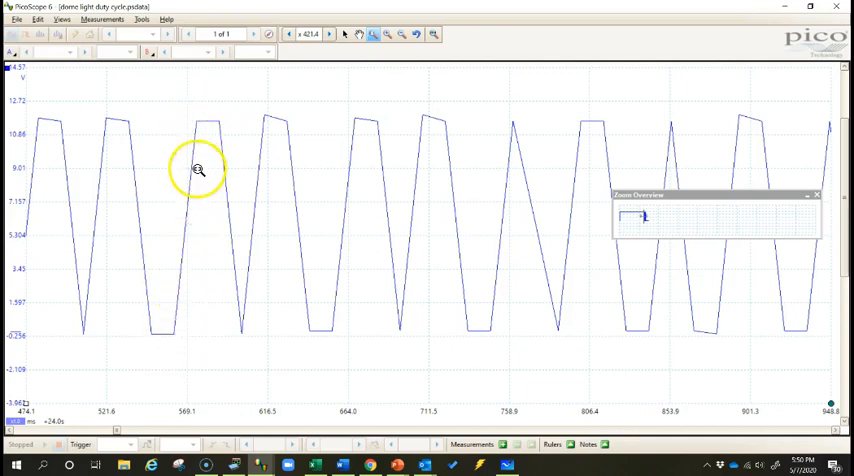
mouse_move(267, 110)
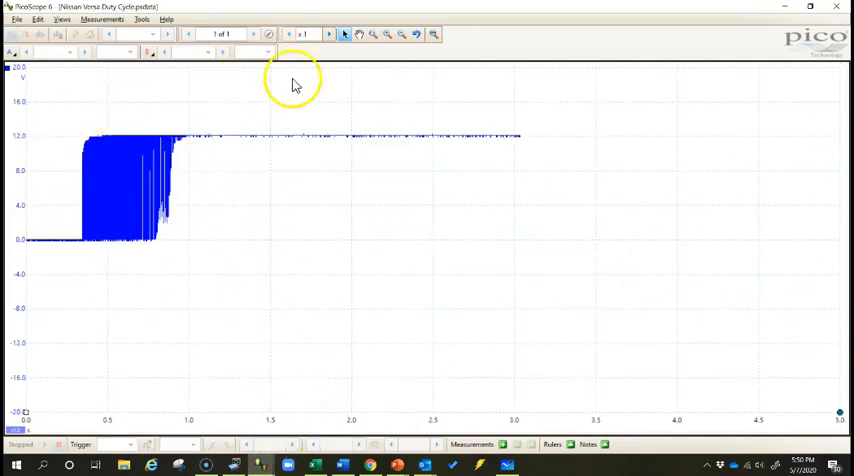
click(374, 33)
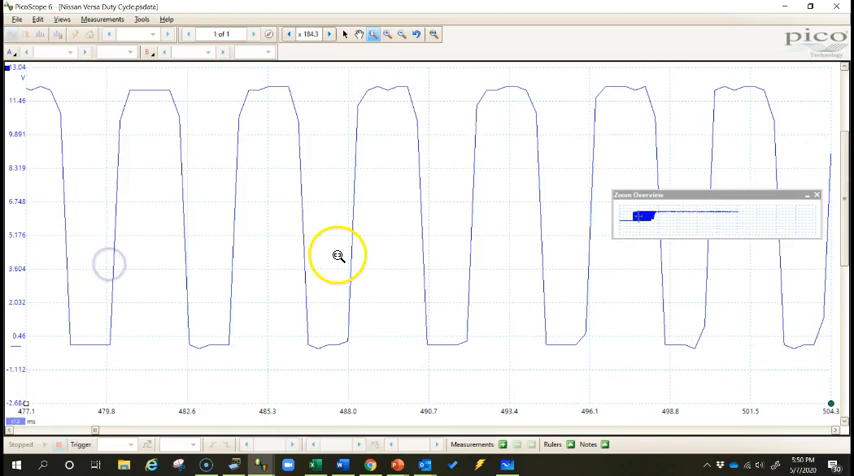
mouse_move(234, 148)
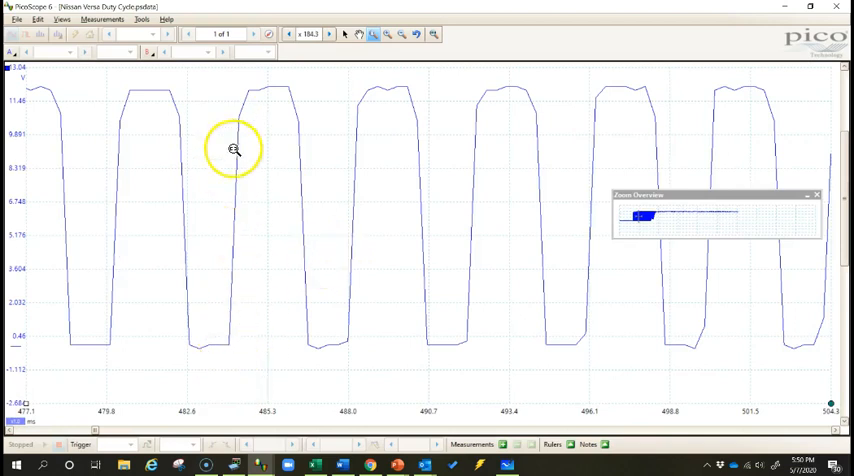
mouse_move(285, 88)
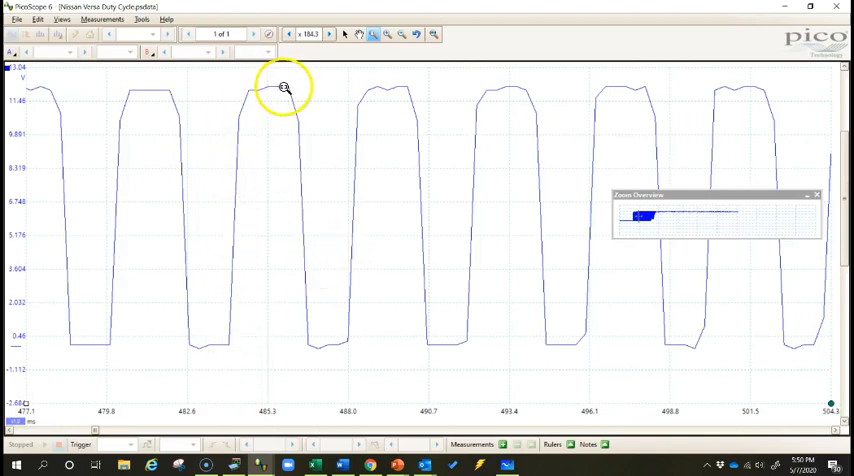
mouse_move(234, 346)
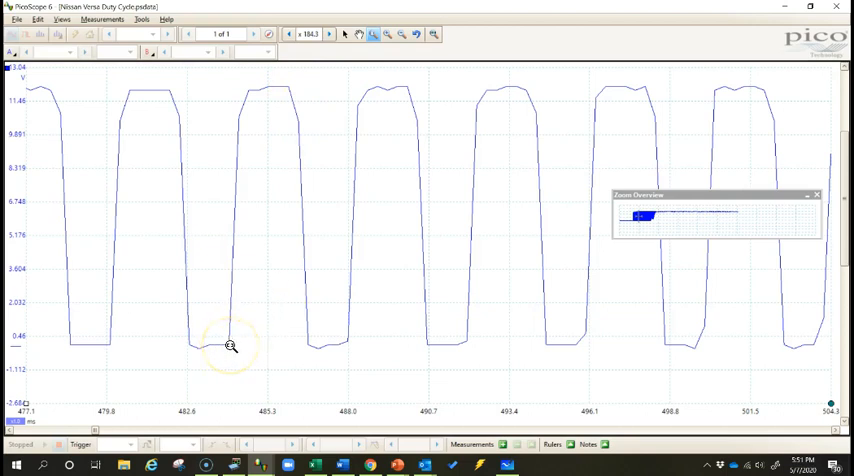
mouse_move(226, 243)
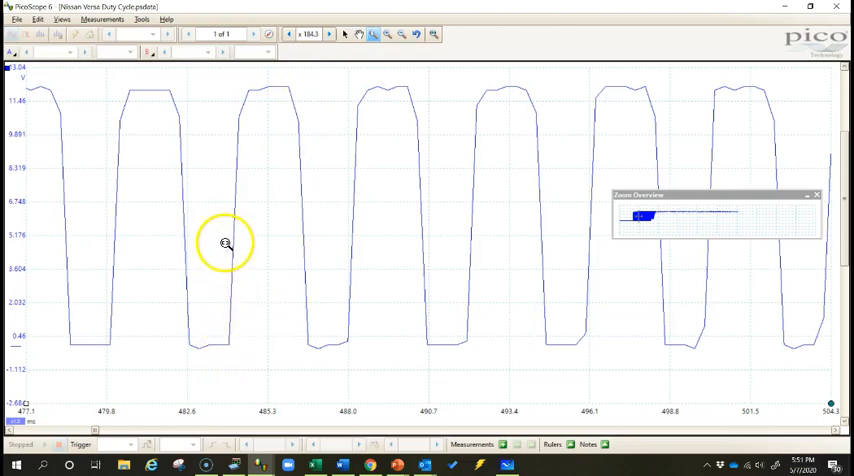
mouse_move(295, 85)
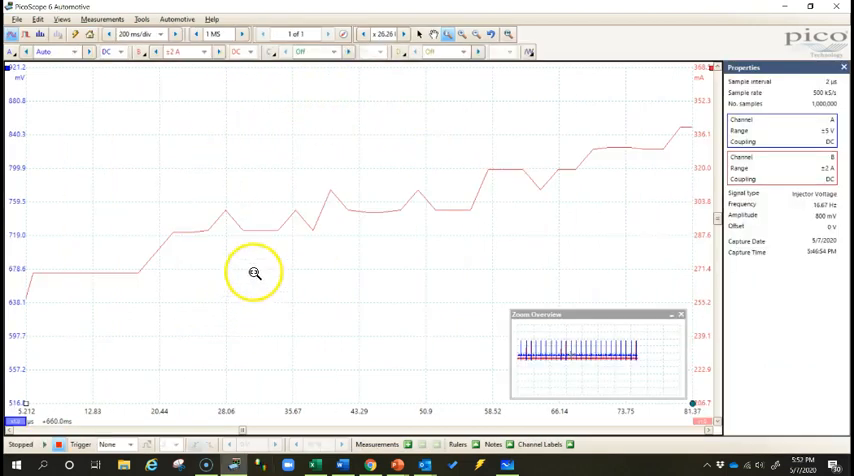
mouse_move(235, 121)
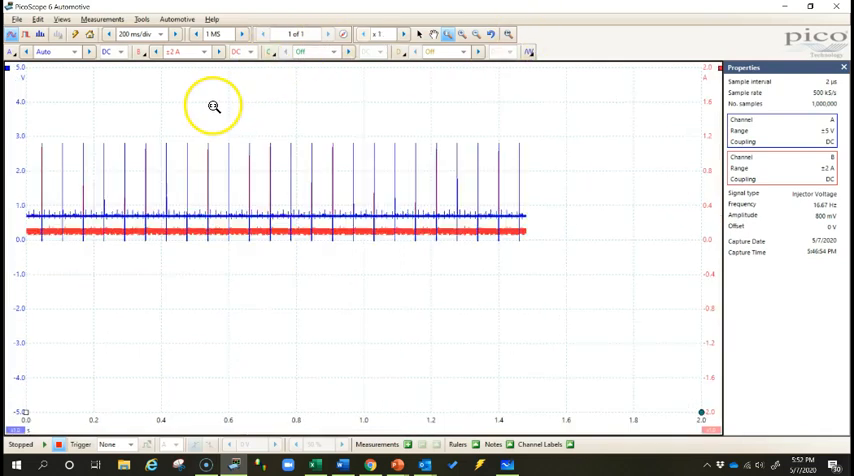
mouse_move(133, 112)
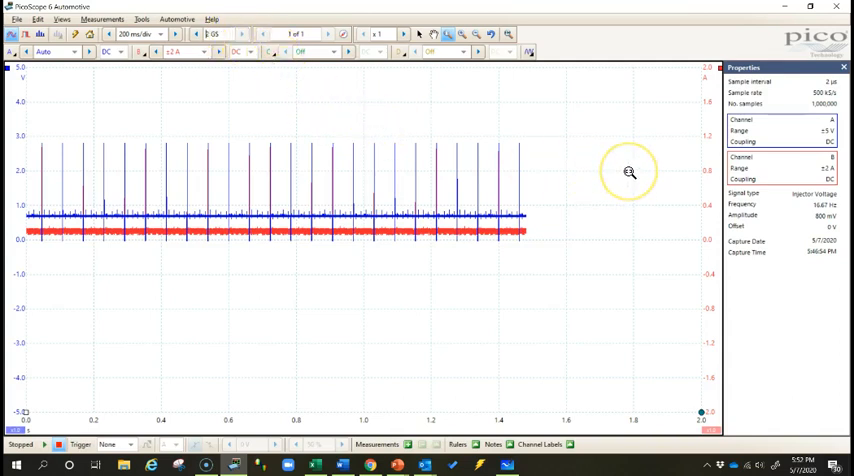
mouse_move(629, 172)
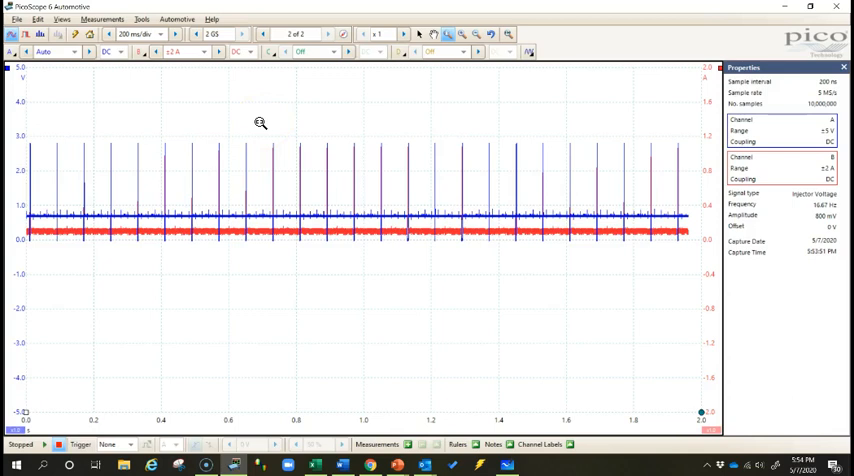
mouse_move(260, 111)
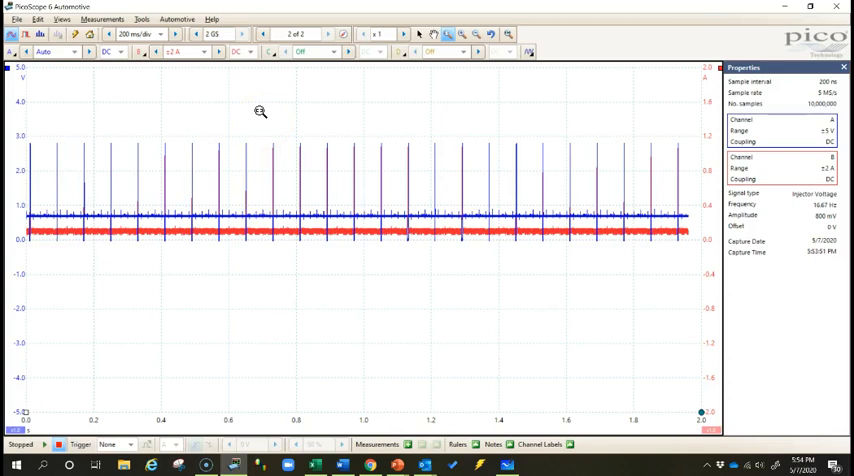
mouse_move(238, 123)
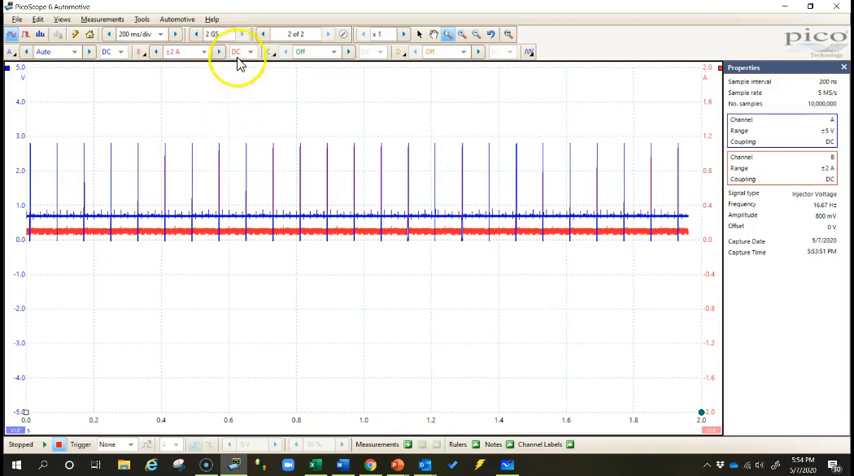
mouse_move(240, 35)
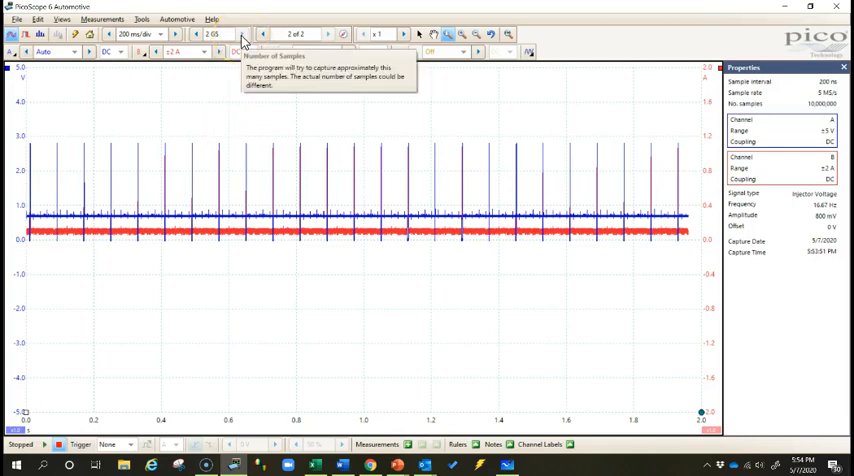
mouse_move(235, 133)
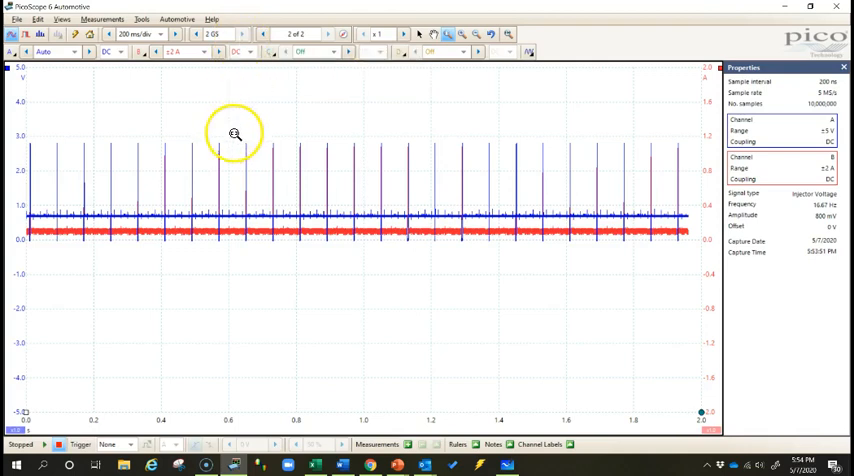
mouse_move(238, 131)
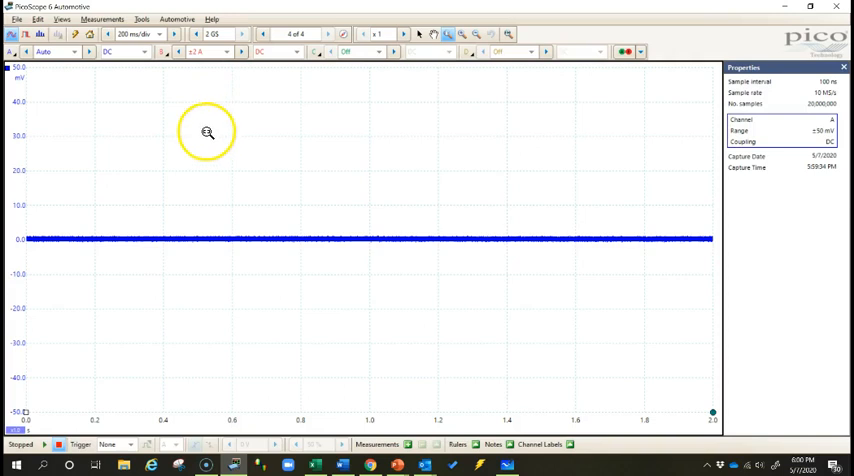
mouse_move(619, 99)
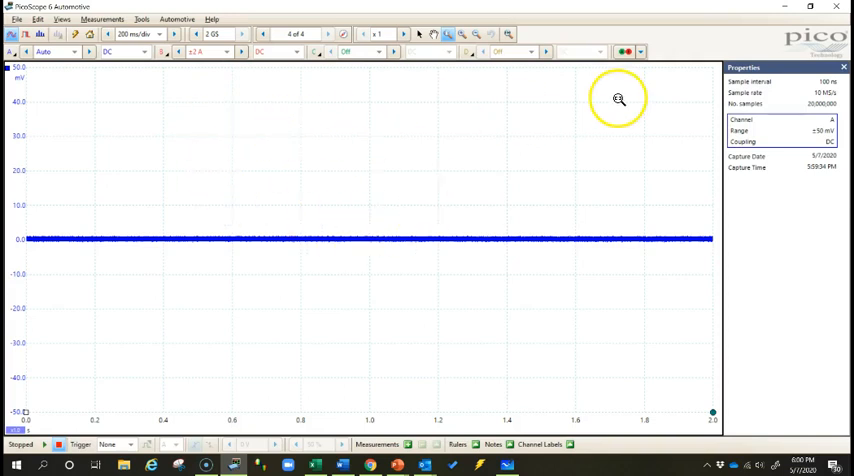
mouse_move(272, 120)
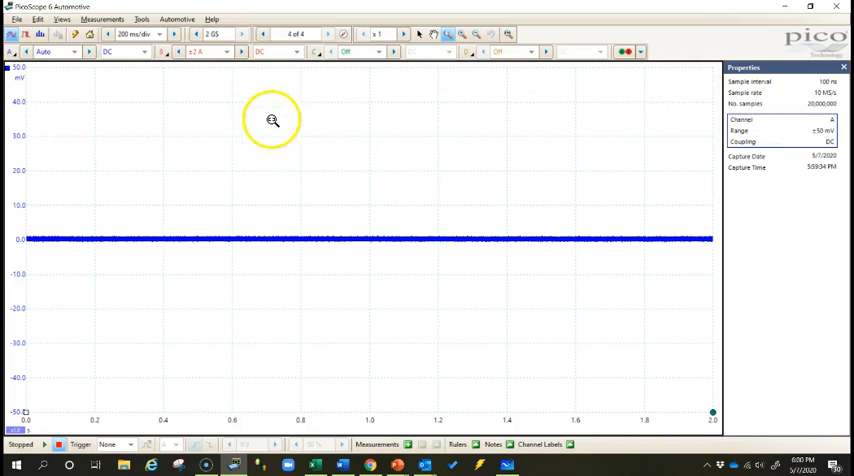
mouse_move(590, 100)
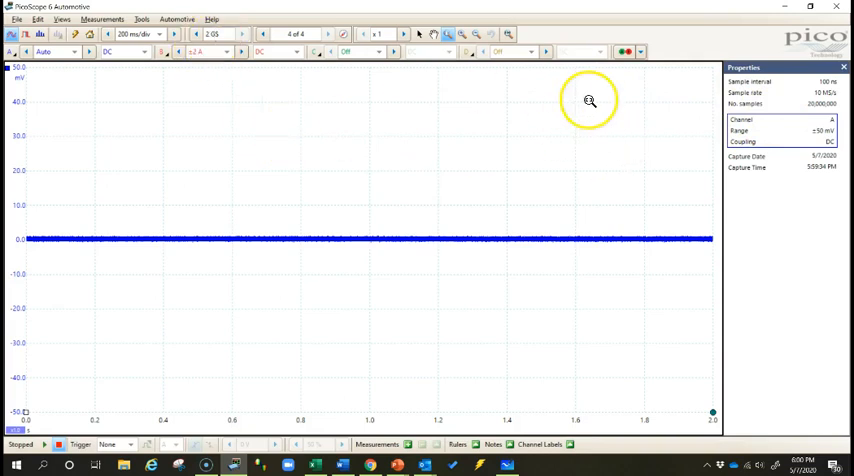
mouse_move(815, 110)
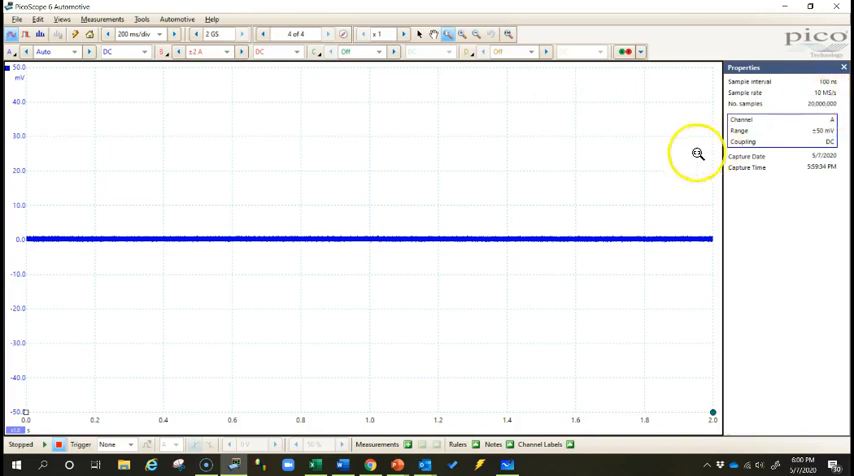
mouse_move(818, 90)
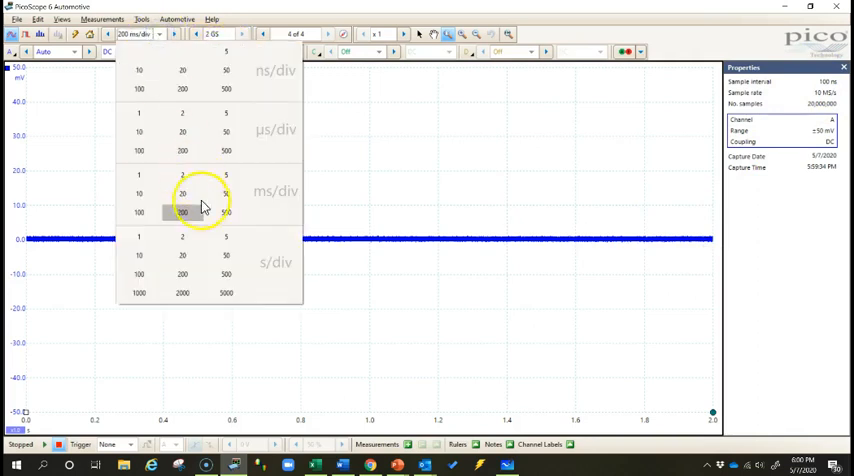
mouse_move(226, 238)
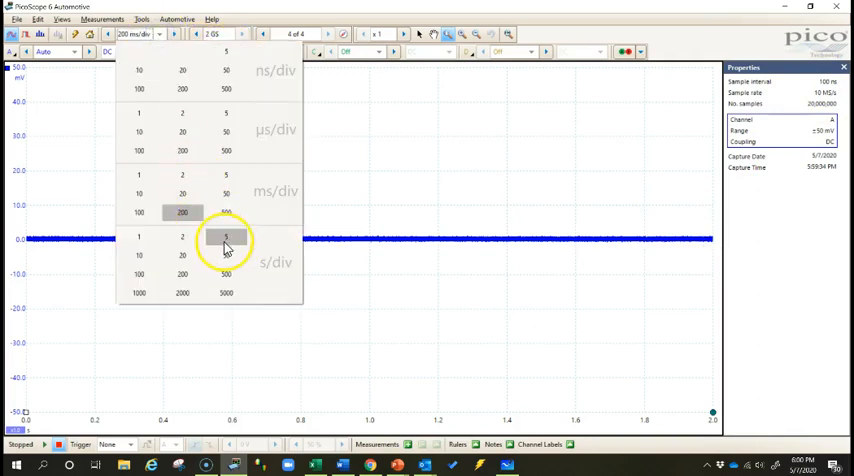
- Choose the 5 s/div timebase for the new capture
click(225, 237)
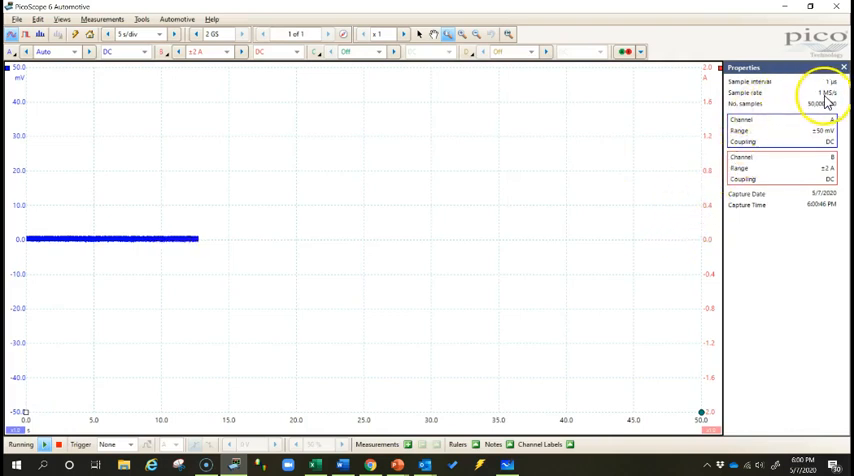
mouse_move(506, 108)
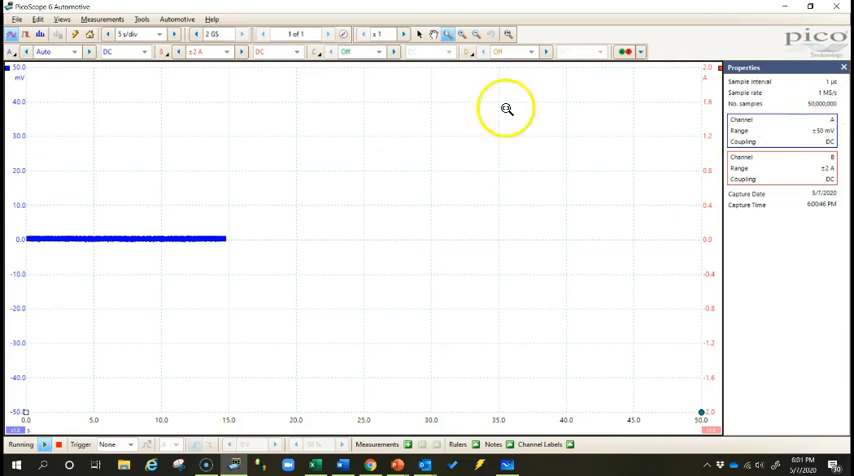
- Open the timebase list of ns/div to s/div settings and pick a longer timebase
click(150, 33)
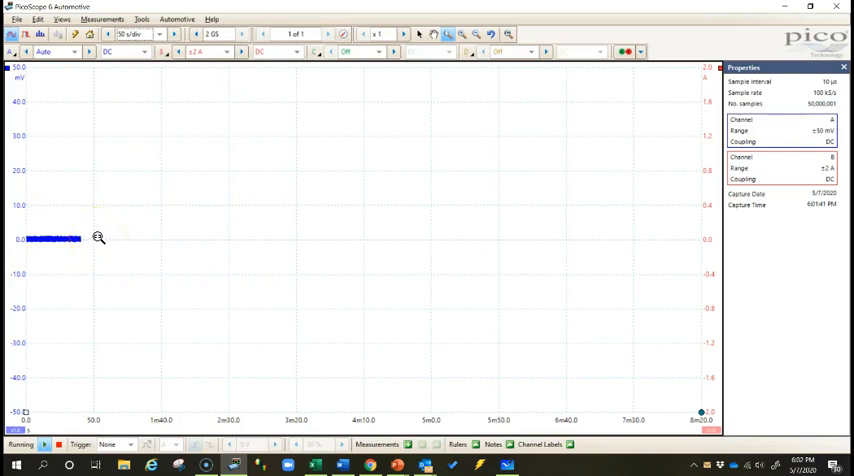
mouse_move(540, 242)
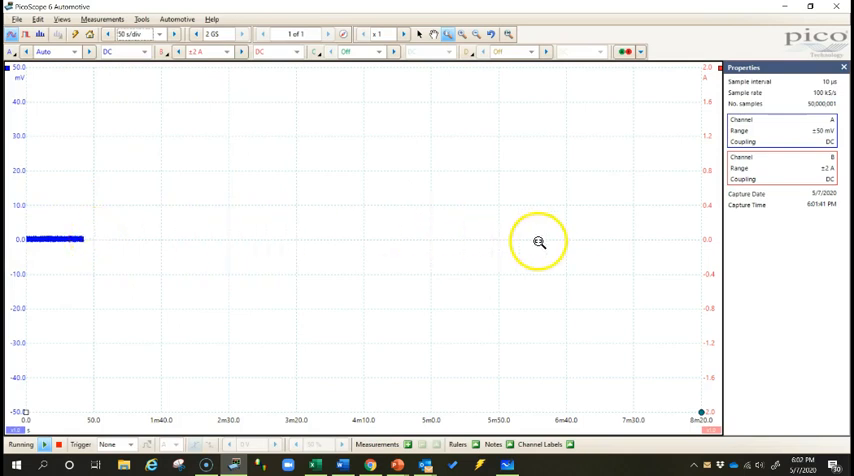
mouse_move(825, 102)
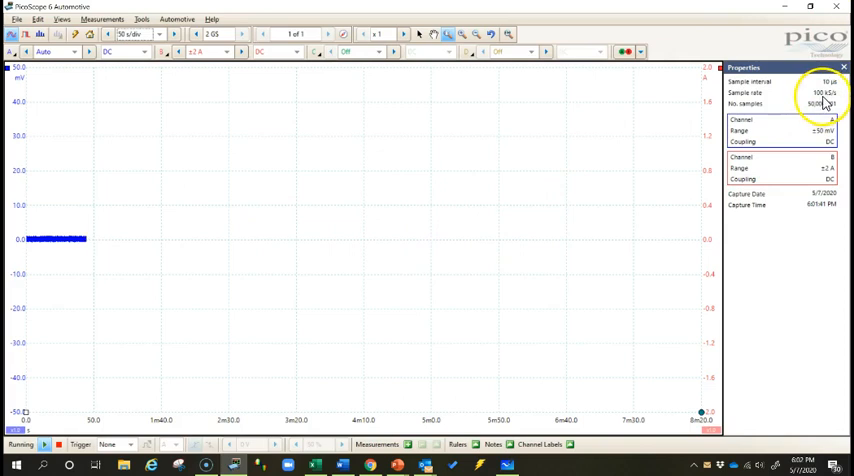
mouse_move(102, 97)
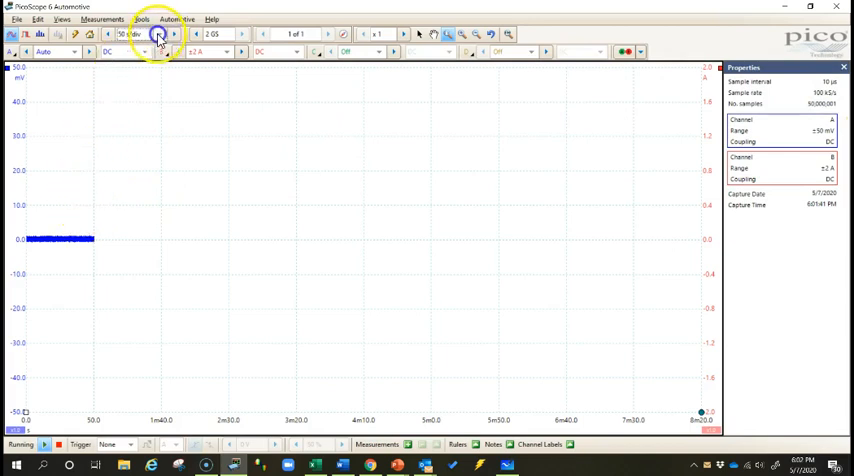
click(159, 33)
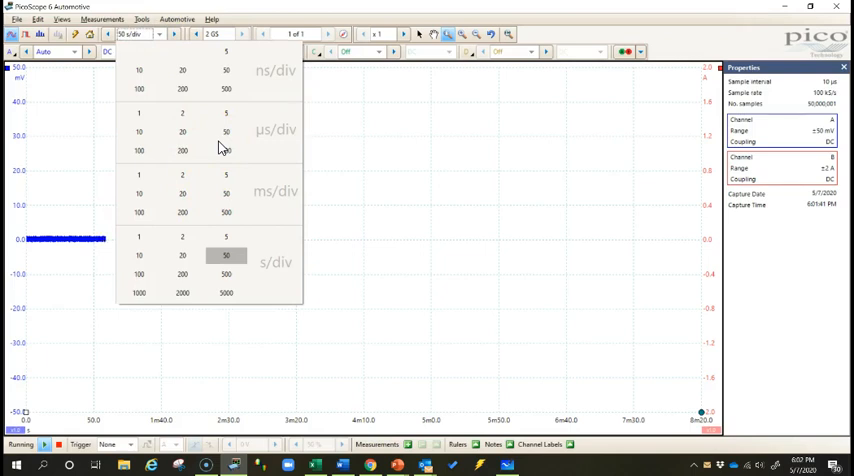
click(226, 255)
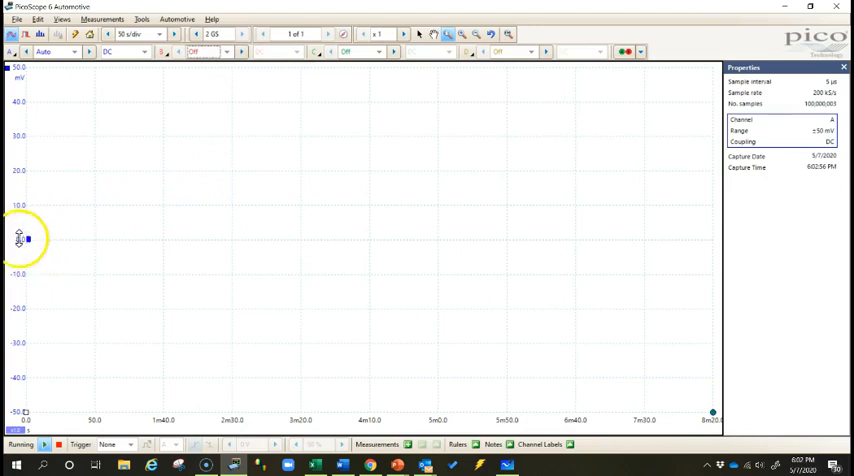
- Adjust the toolbar capture setting for the channel A-only 200 ms/div capture
click(329, 33)
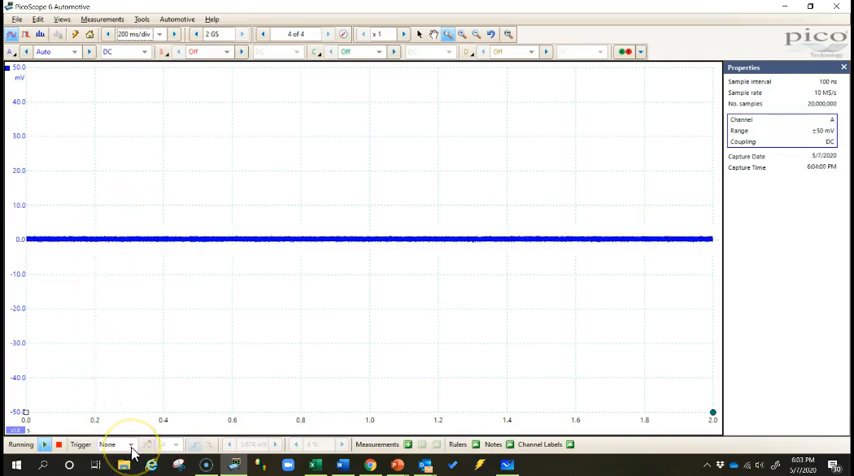
- Open the trigger mode choices to set a single-shot trigger on channel A
click(108, 444)
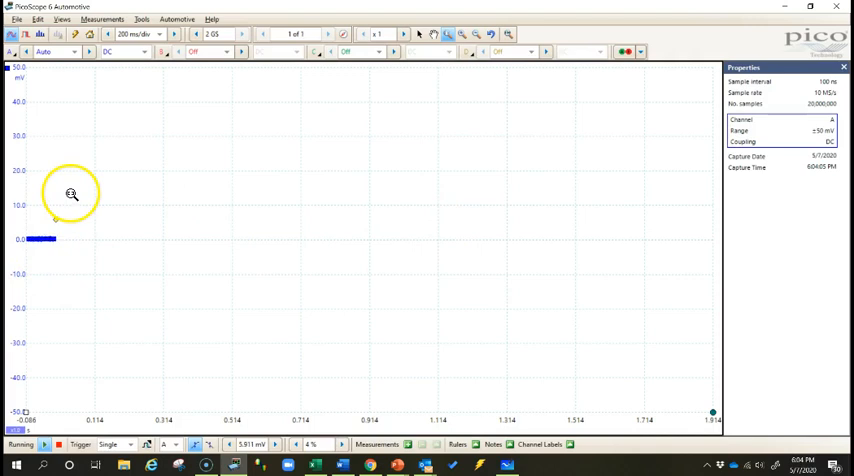
mouse_move(189, 204)
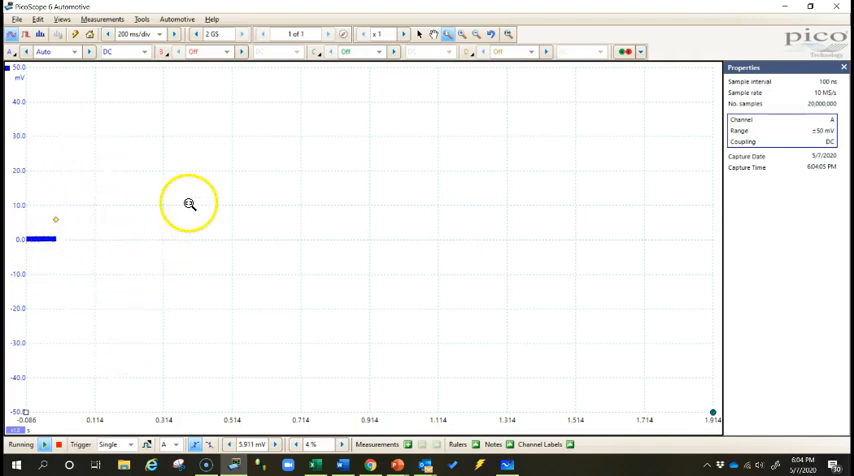
mouse_move(722, 234)
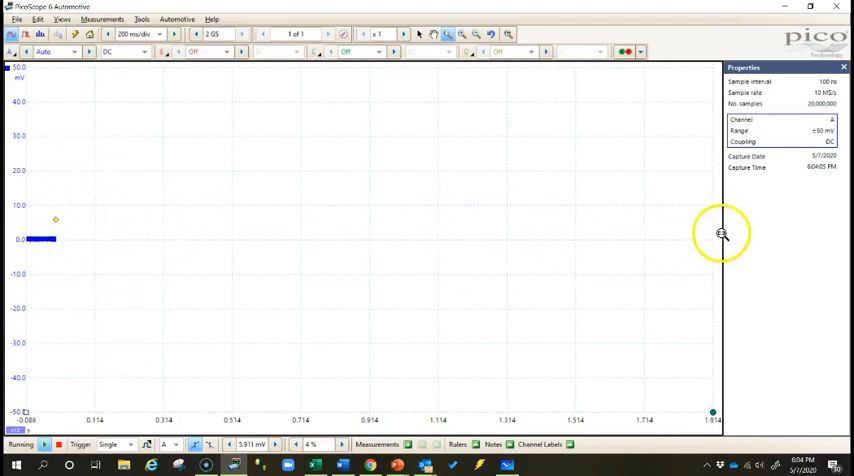
mouse_move(147, 244)
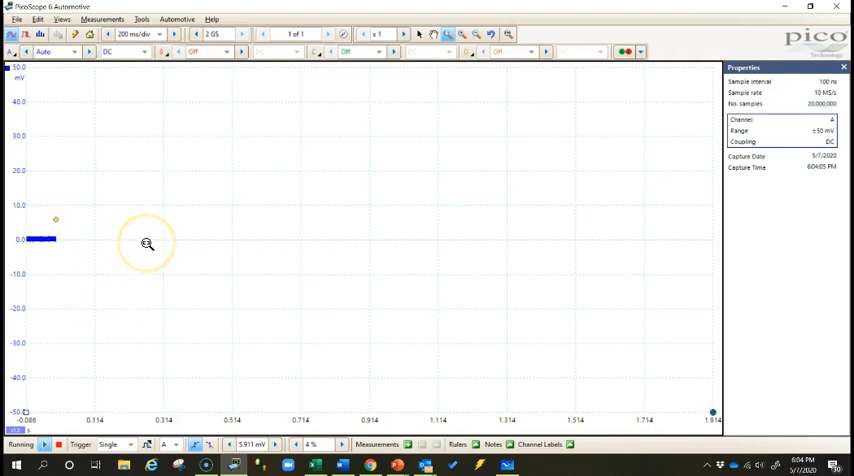
mouse_move(147, 243)
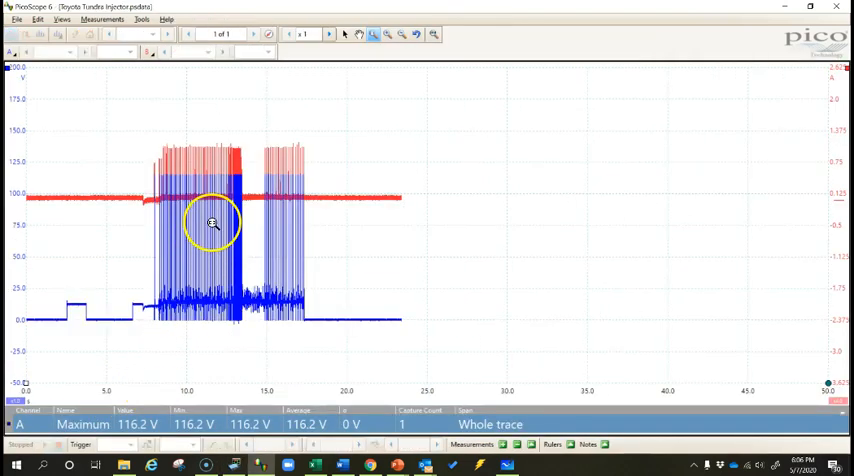
mouse_move(35, 379)
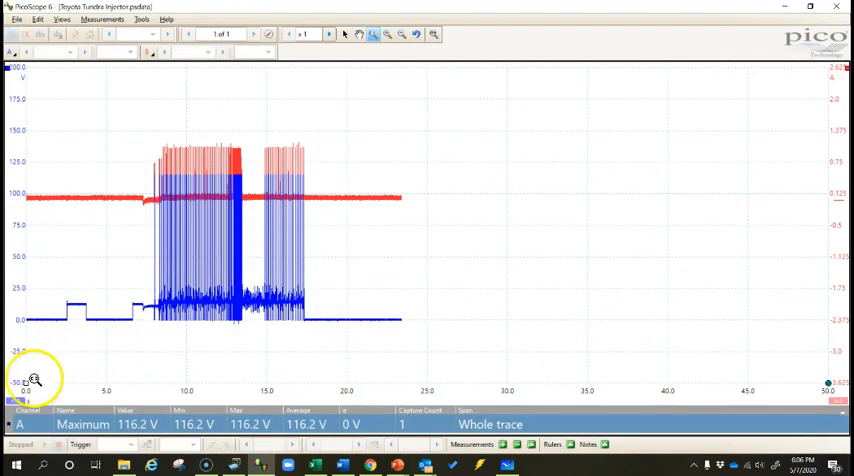
mouse_move(157, 160)
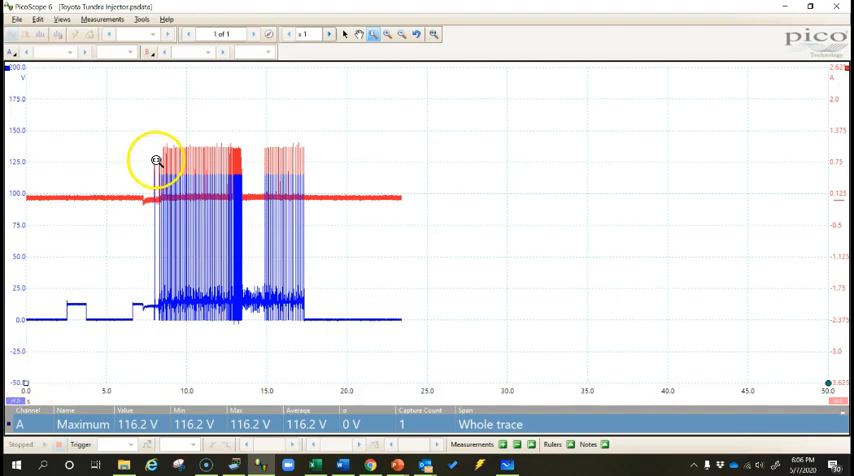
mouse_move(614, 381)
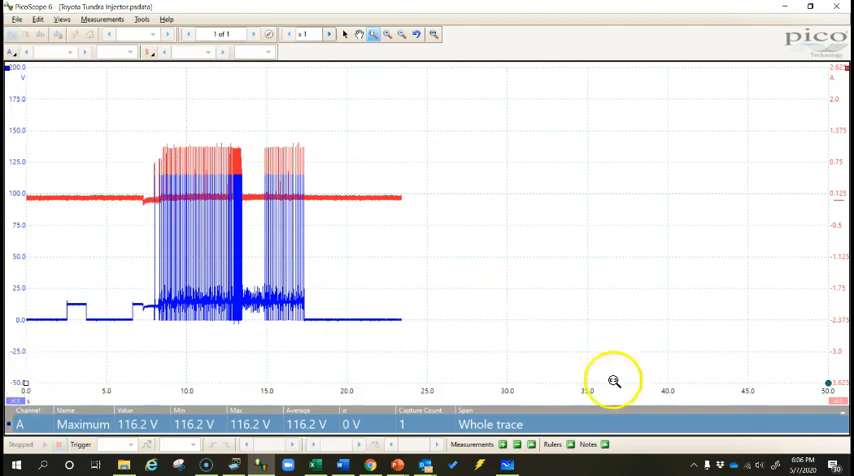
mouse_move(448, 316)
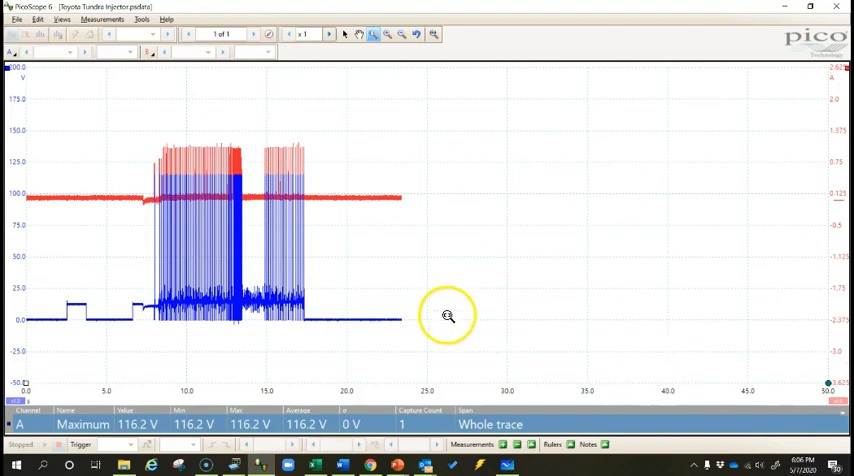
mouse_move(218, 123)
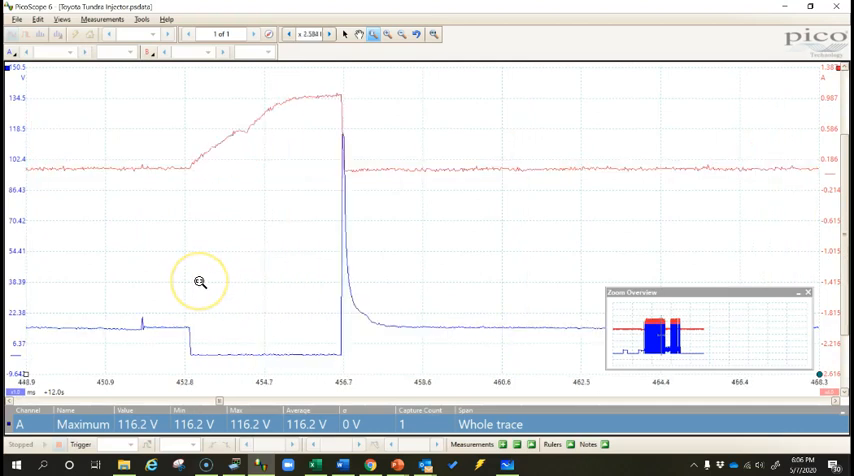
mouse_move(343, 100)
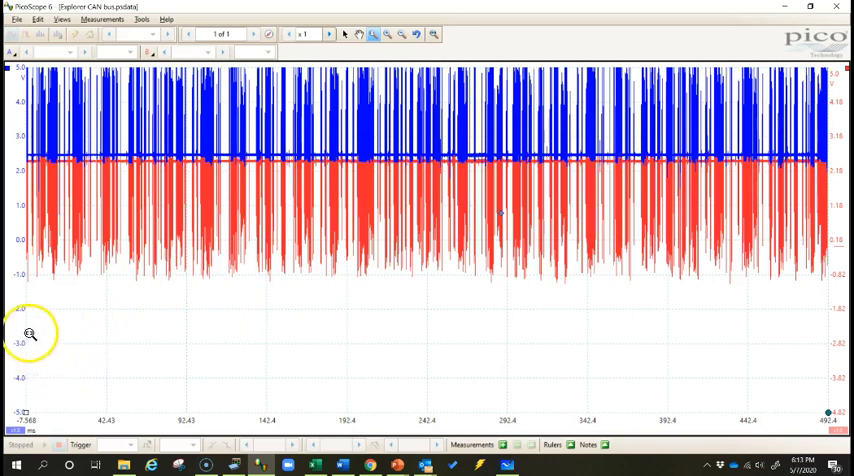
mouse_move(582, 336)
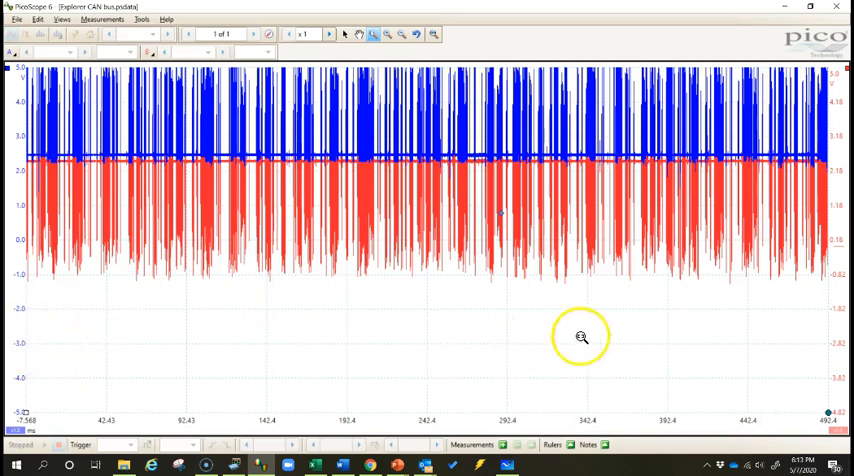
mouse_move(458, 328)
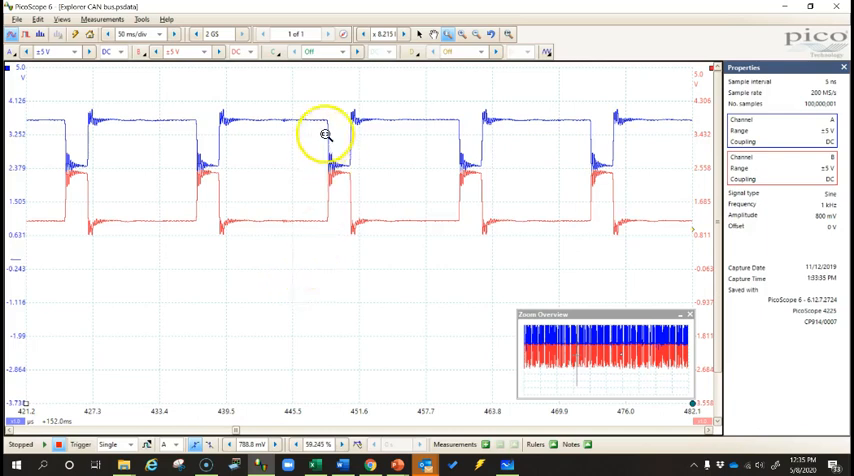
mouse_move(315, 138)
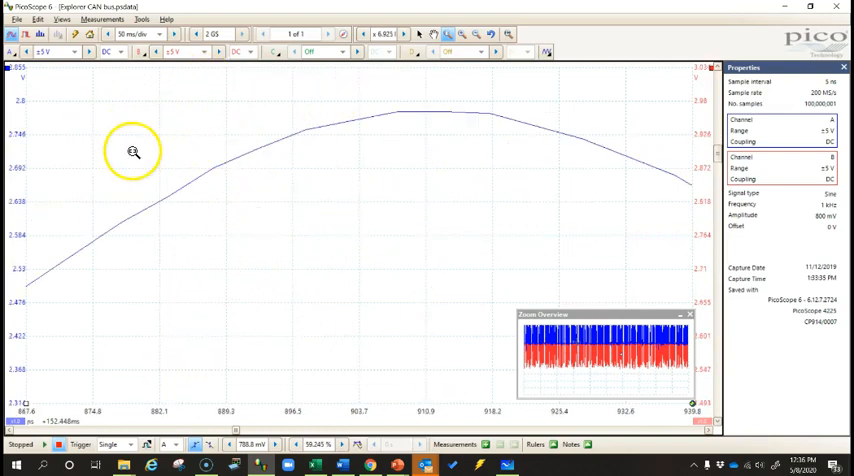
mouse_move(161, 203)
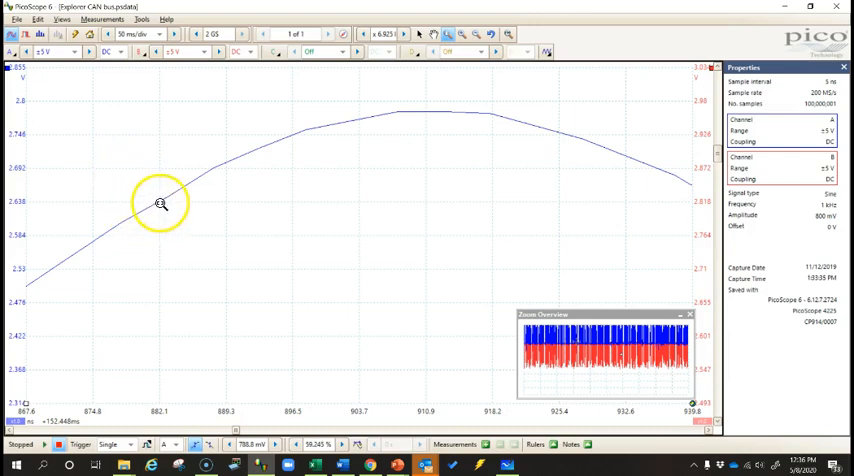
mouse_move(239, 159)
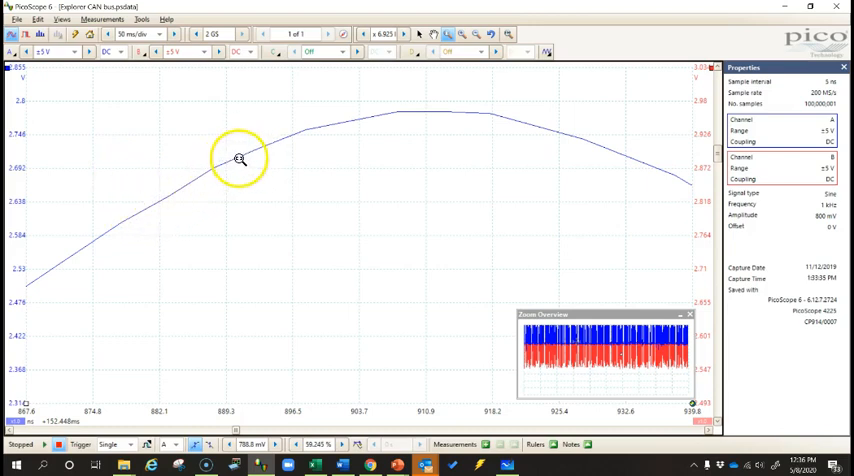
mouse_move(453, 106)
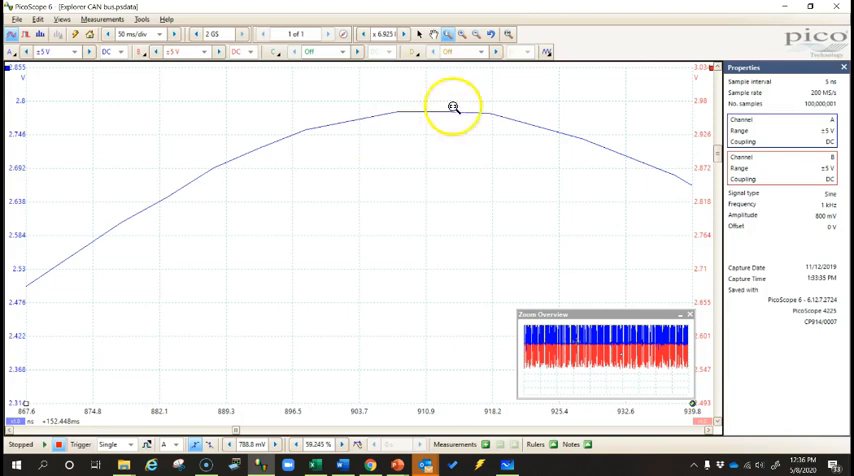
mouse_move(358, 190)
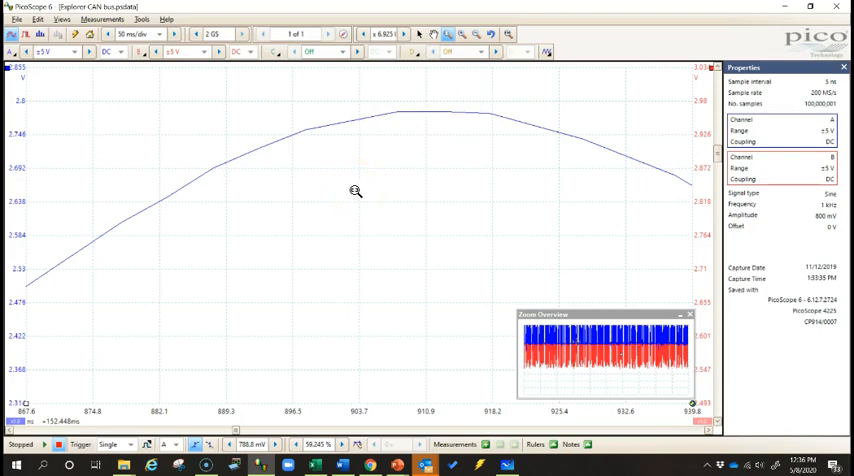
mouse_move(340, 199)
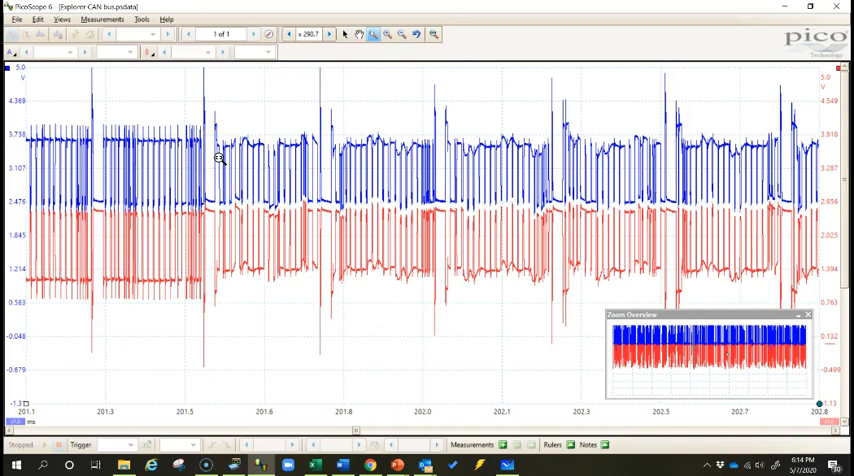
mouse_move(74, 382)
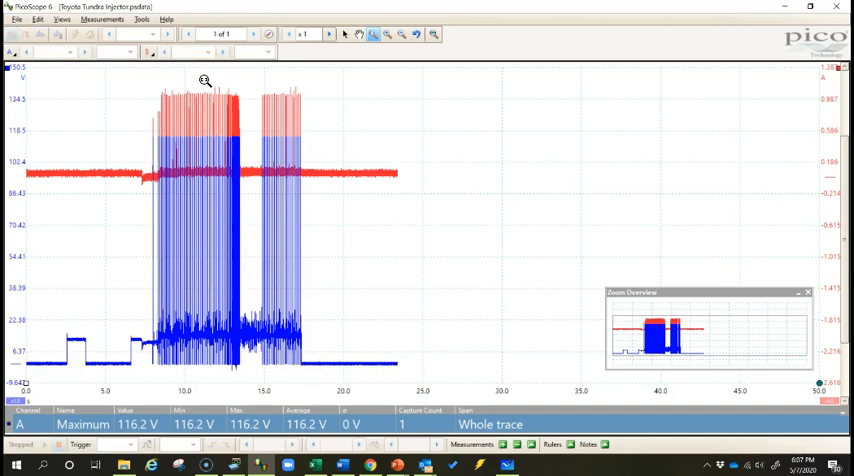
mouse_move(187, 96)
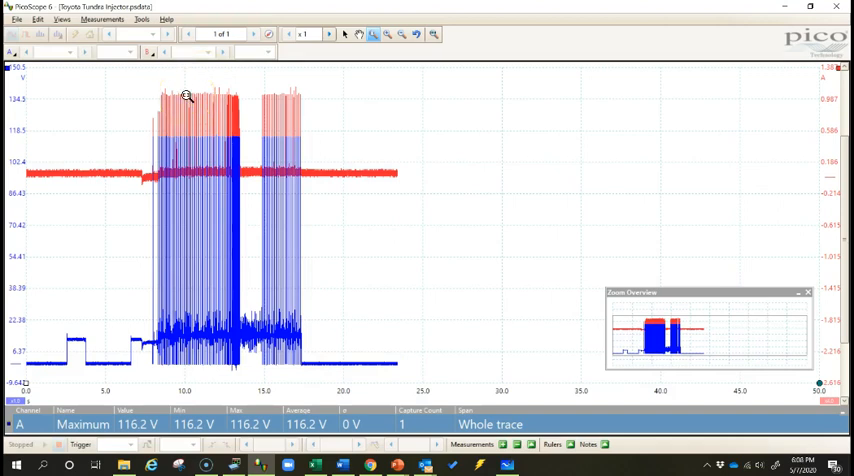